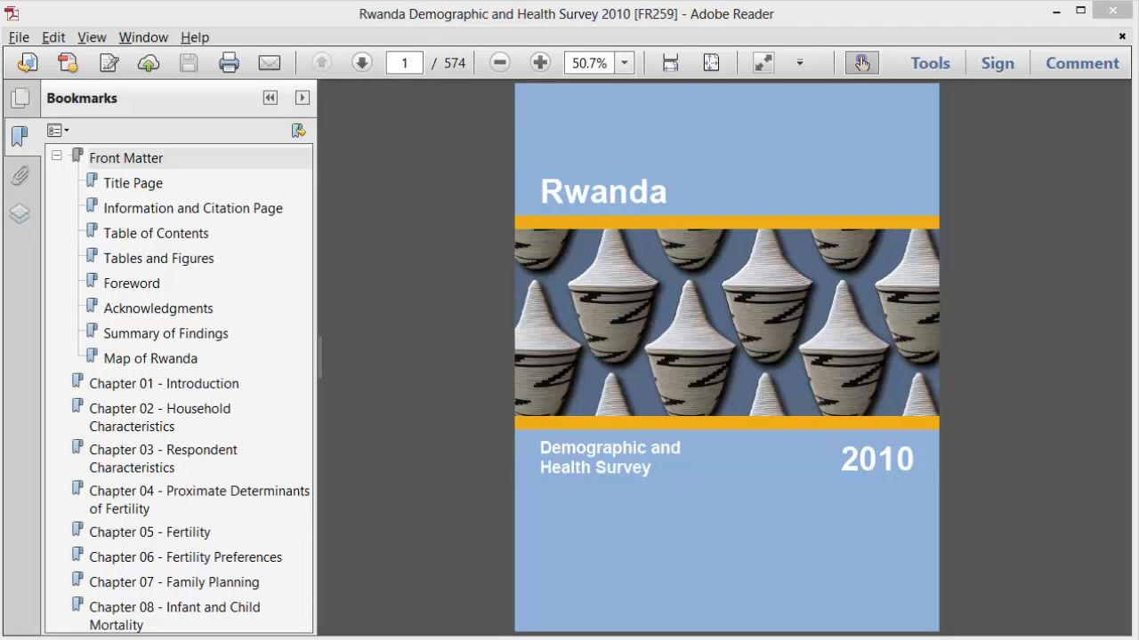
- Jump to the Woman's Questionnaire in Appendix F and enlarge the page to about 96%
{"action": "scroll", "scroll_direction": "down", "scroll_amount": 3}
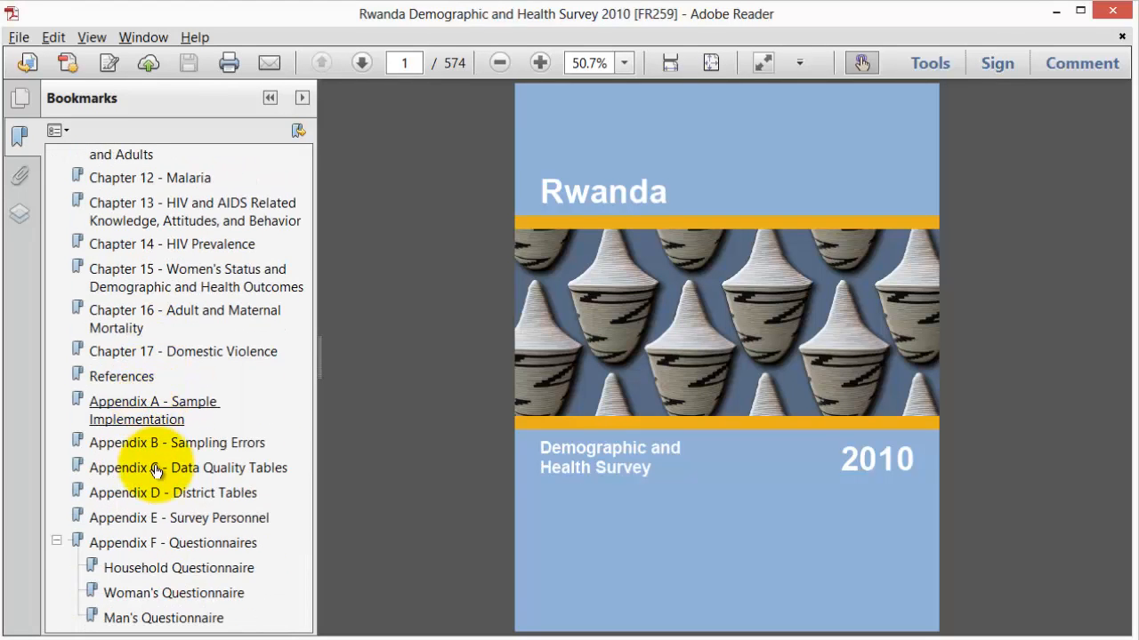
{"action": "left_click", "coordinate": [174, 594]}
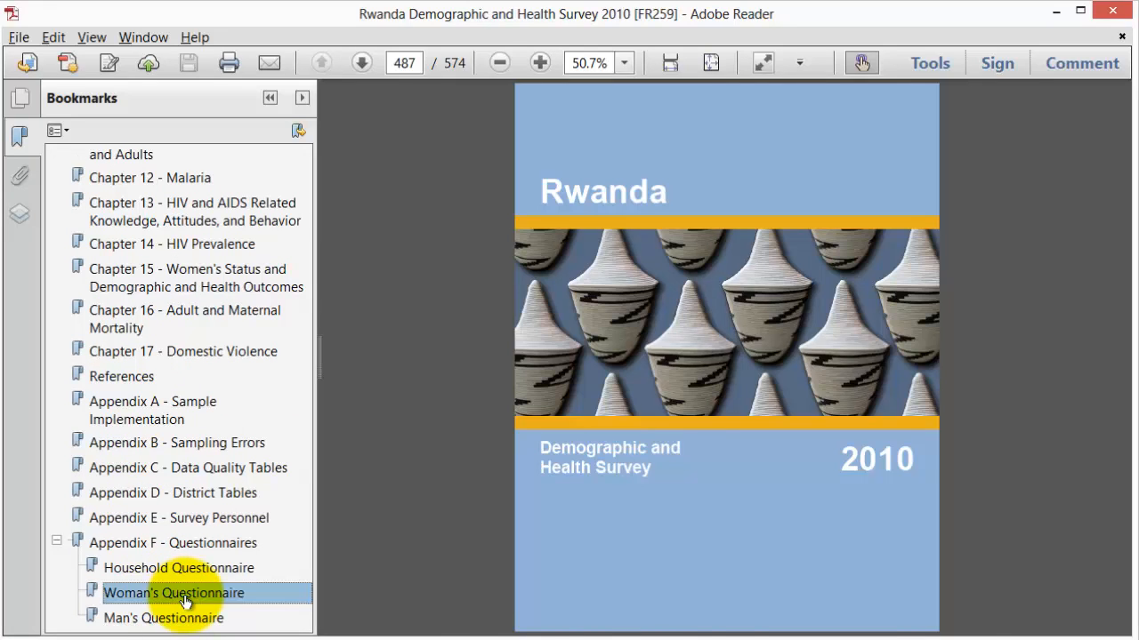
{"action": "left_click", "coordinate": [175, 594]}
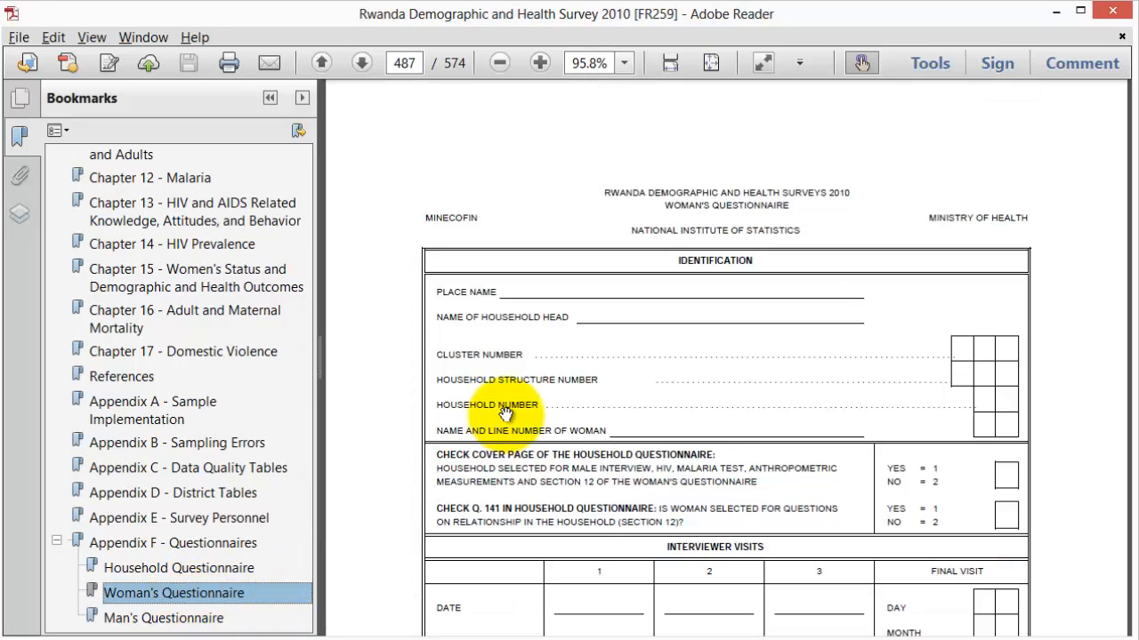
{"action": "left_click", "coordinate": [361, 62]}
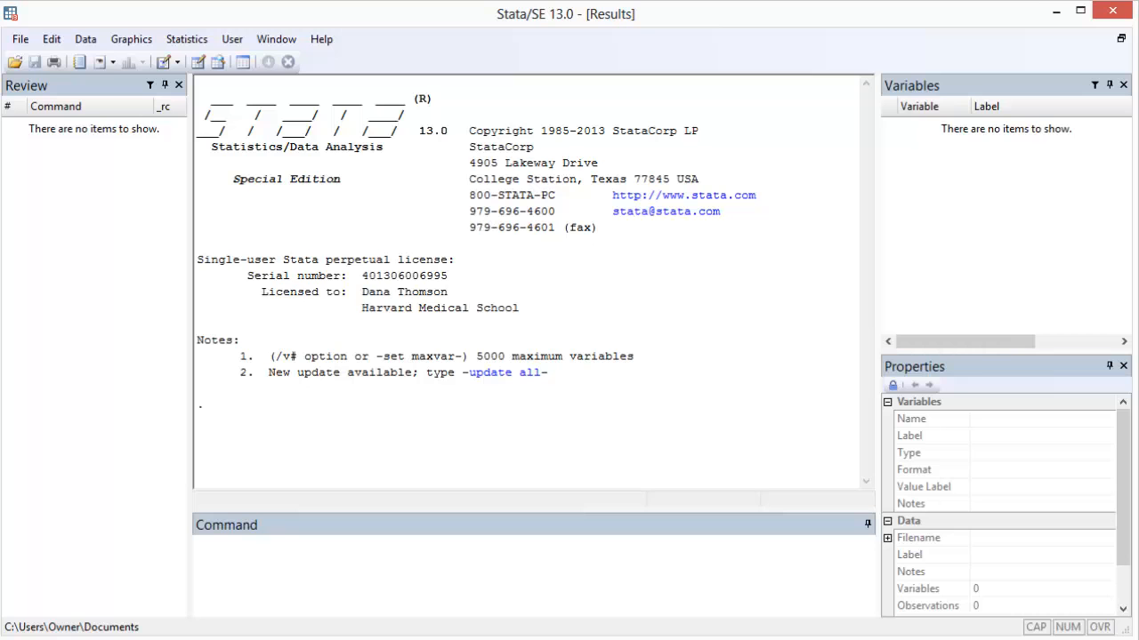
- Load the RWKR61FL.dta dataset from the rwanda_2010 folder into Stata
{"action": "left_click", "coordinate": [20, 39]}
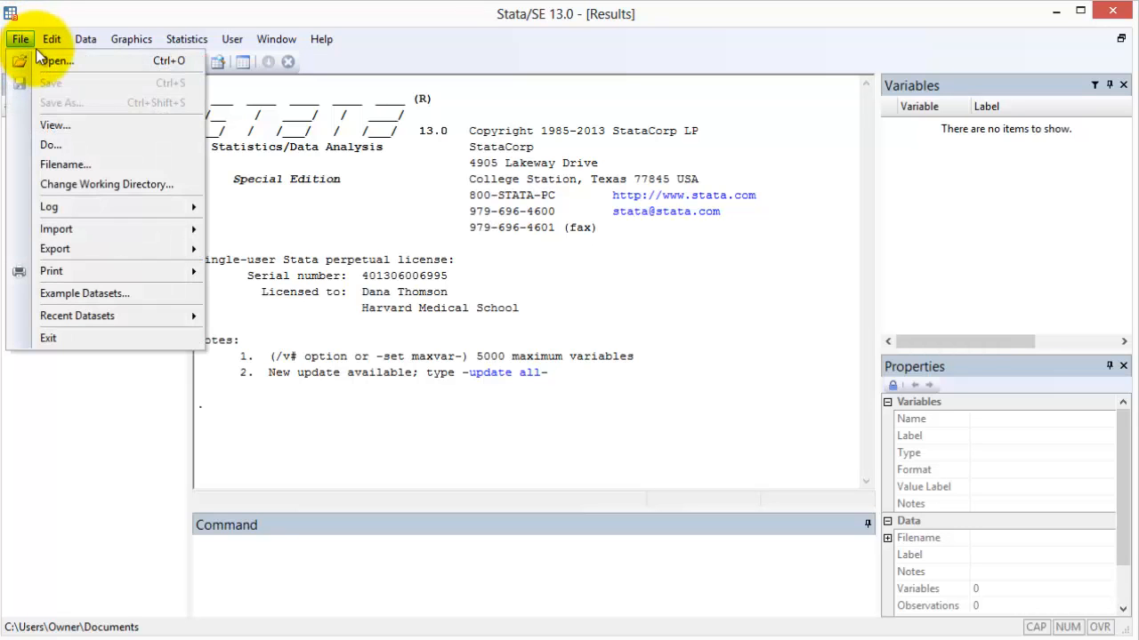
{"action": "left_click", "coordinate": [55, 61]}
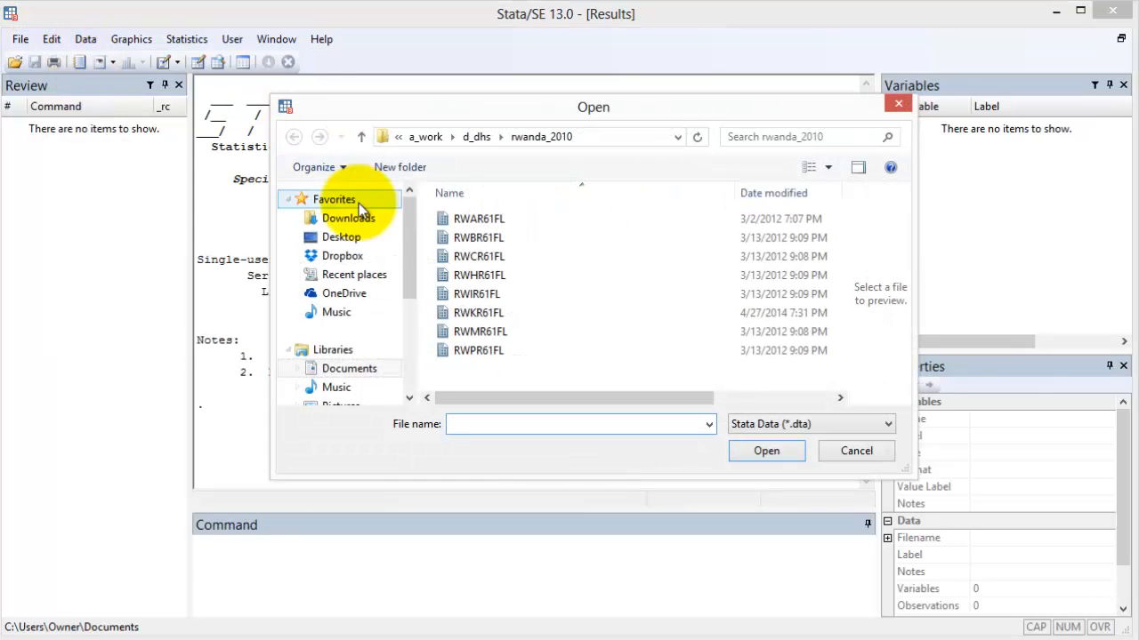
{"action": "left_click", "coordinate": [477, 313]}
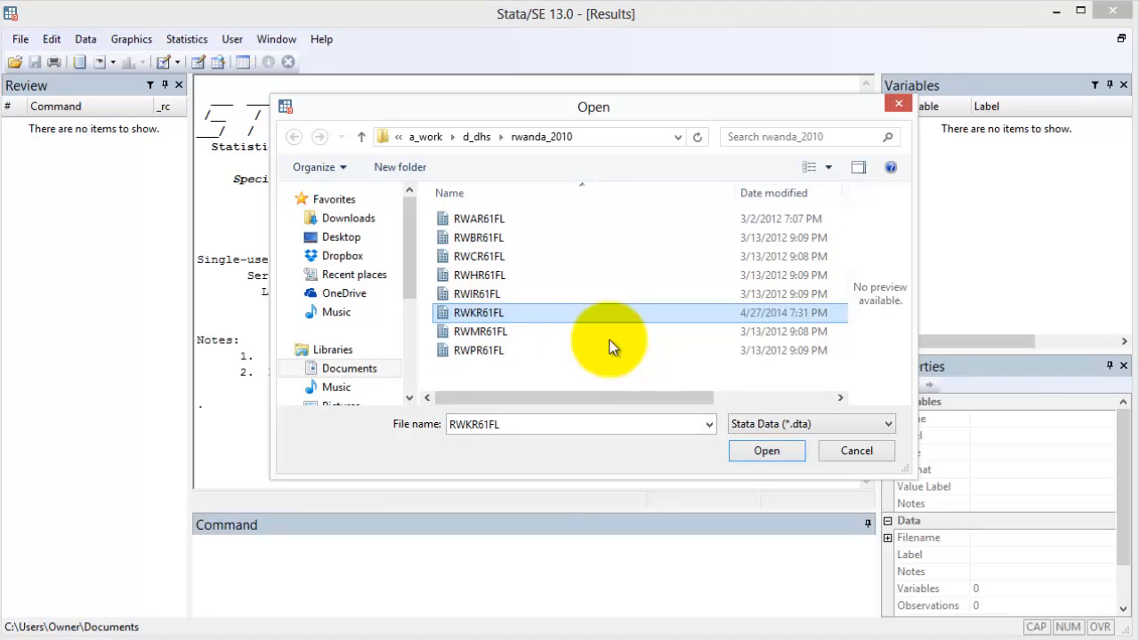
{"action": "left_click", "coordinate": [765, 452]}
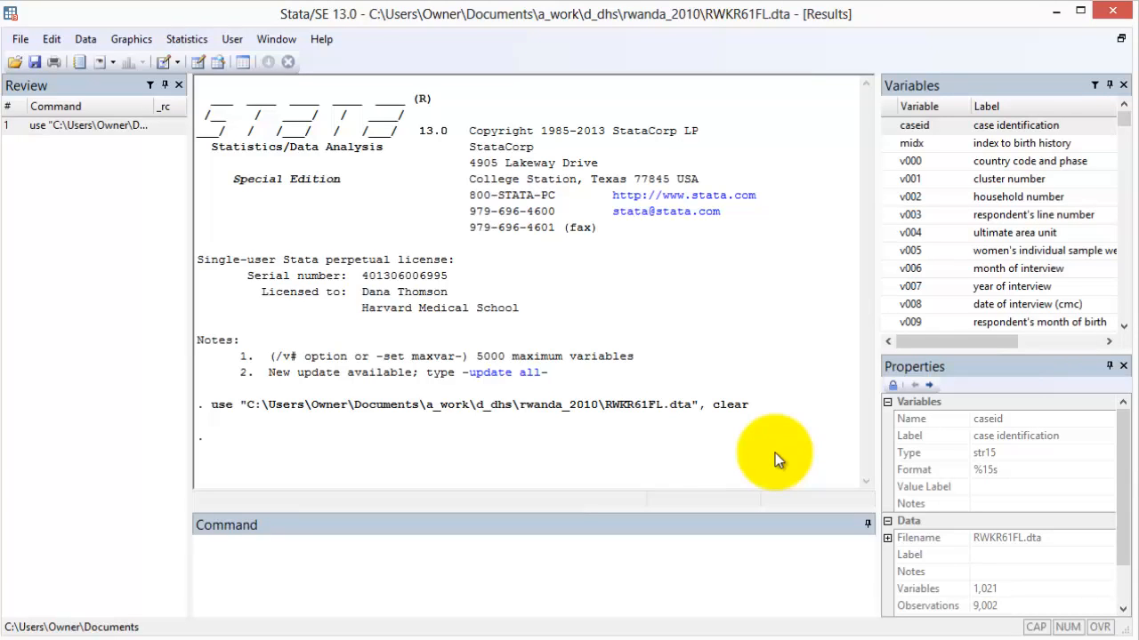
{"action": "mouse_move", "coordinate": [711, 567]}
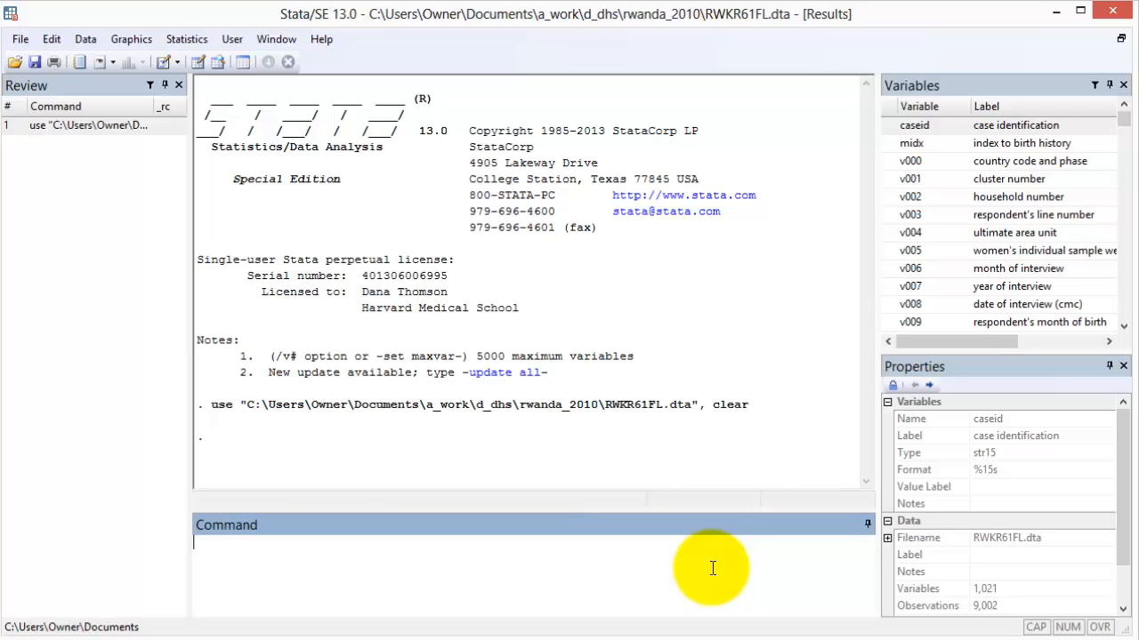
- Run lookfor age to find the age variables v012 and v013
{"action": "type", "text": "loo"}
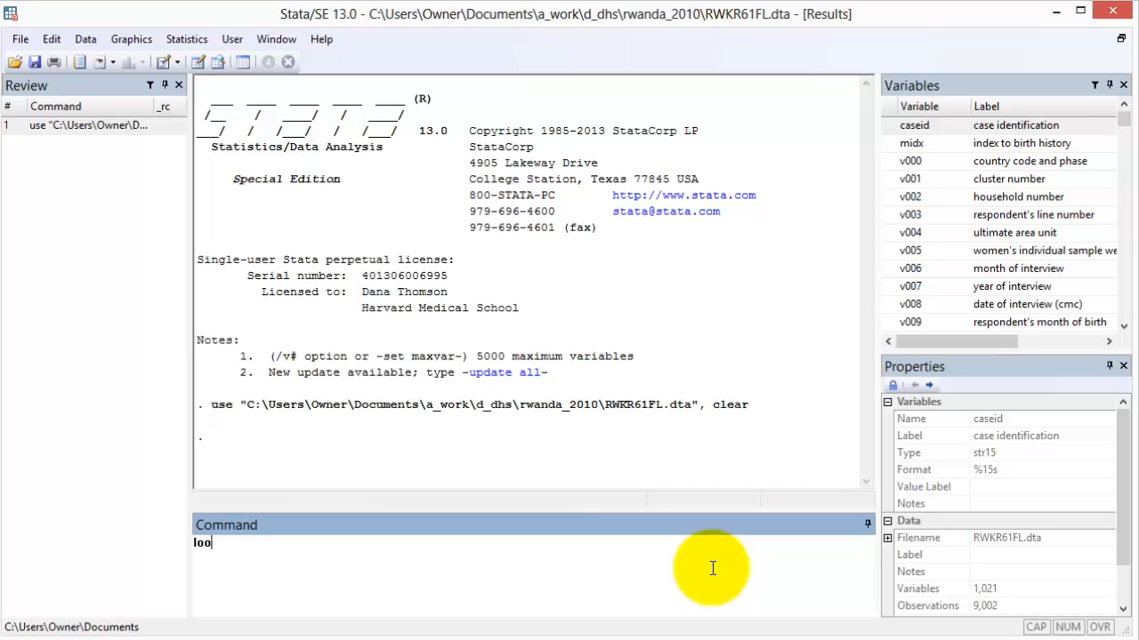
{"action": "type", "text": "kfor"}
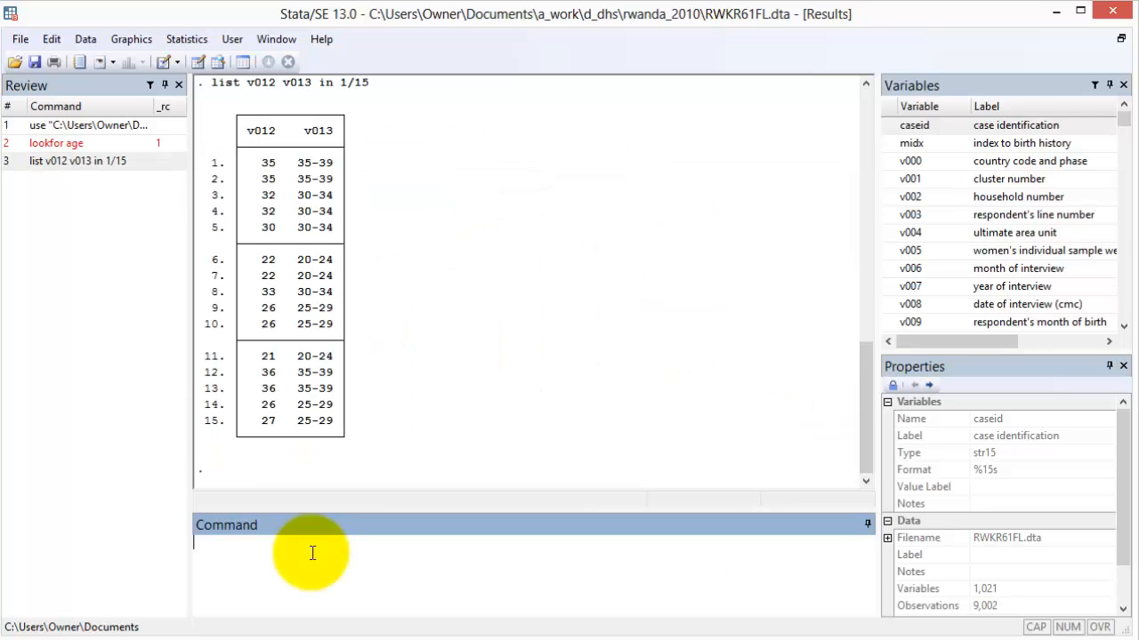
- Run tab1 v012 v013 to produce one-way frequency tables of age and age group
{"action": "type", "text": "tab1 v012"}
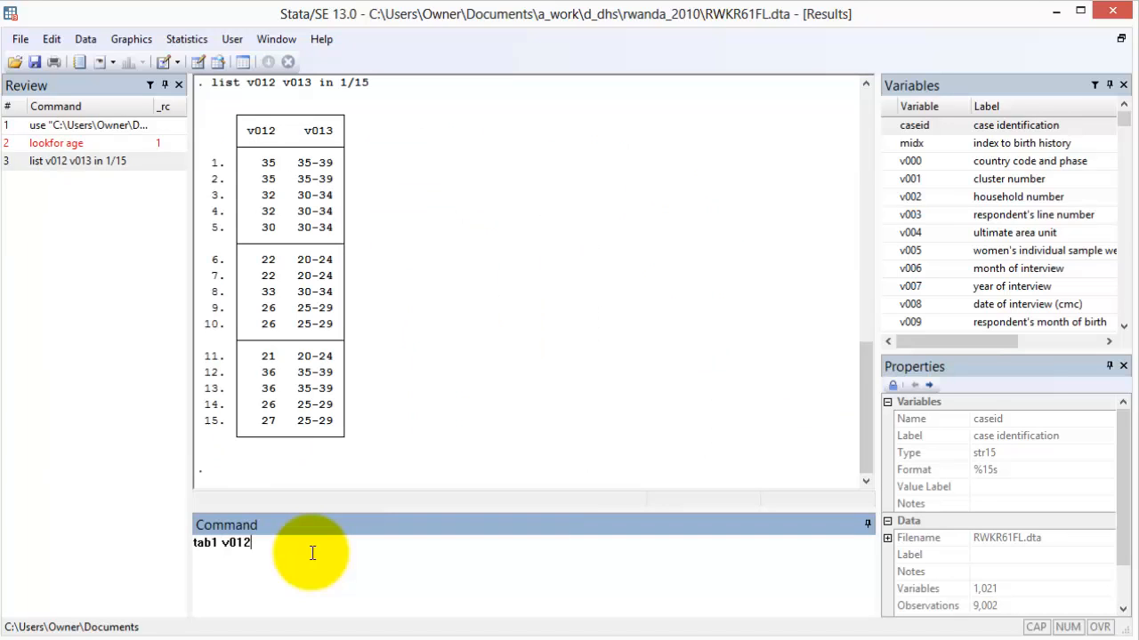
{"action": "type", "text": "v013"}
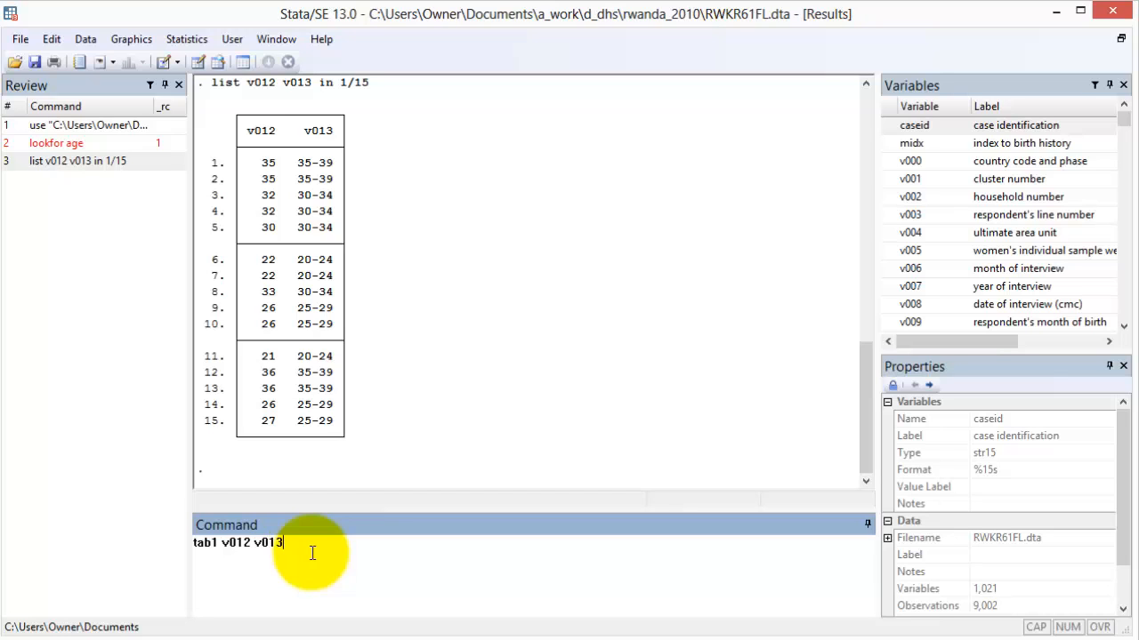
{"action": "key", "text": "Return"}
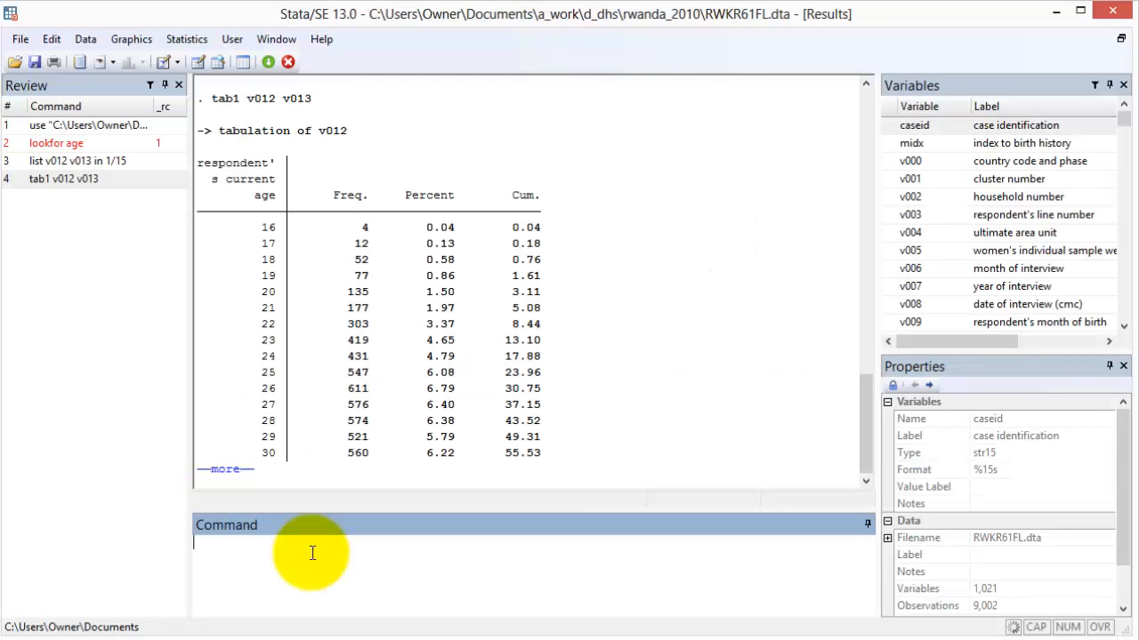
- Finish viewing the v013 age-group table totalling 9,002 and begin another lookfor search
{"action": "scroll", "scroll_direction": "down", "scroll_amount": 3}
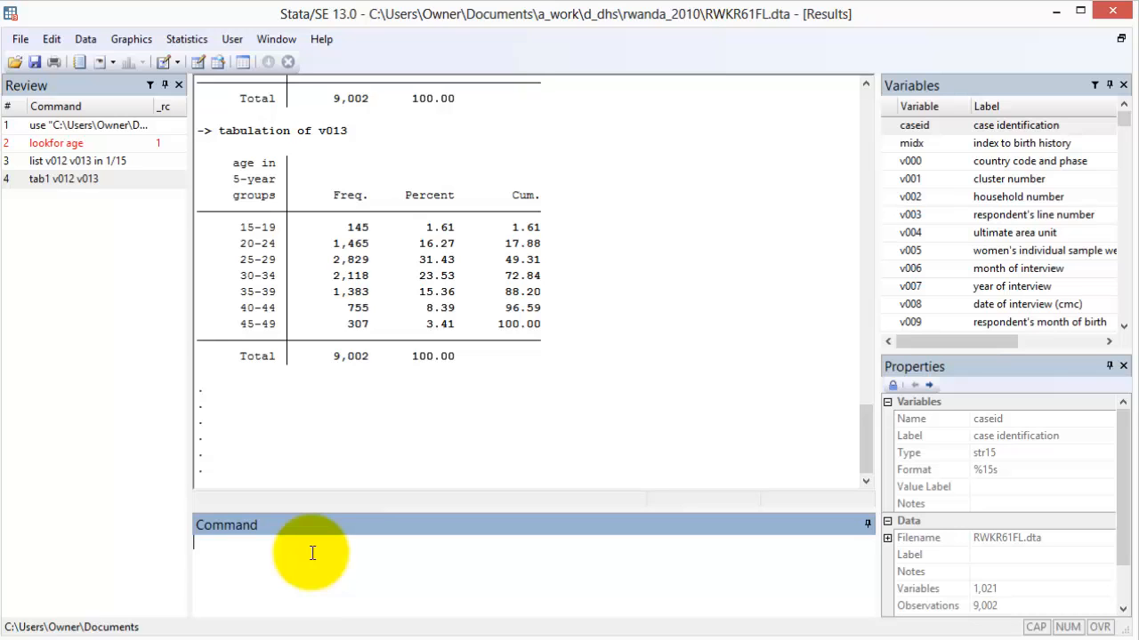
{"action": "type", "text": "lookfo"}
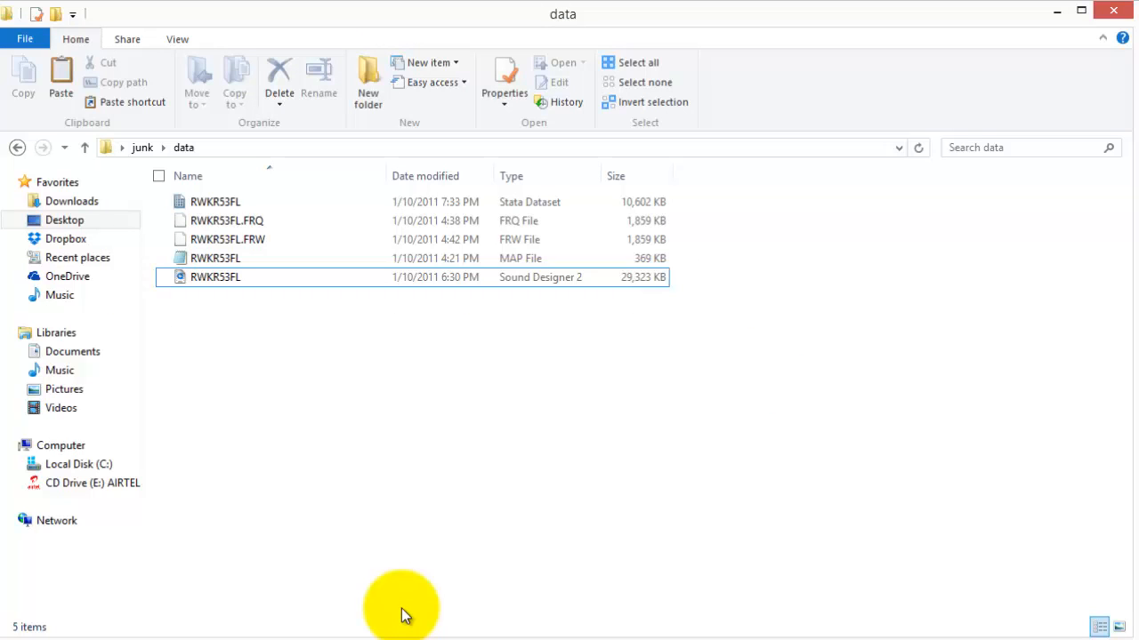
{"action": "mouse_move", "coordinate": [388, 560]}
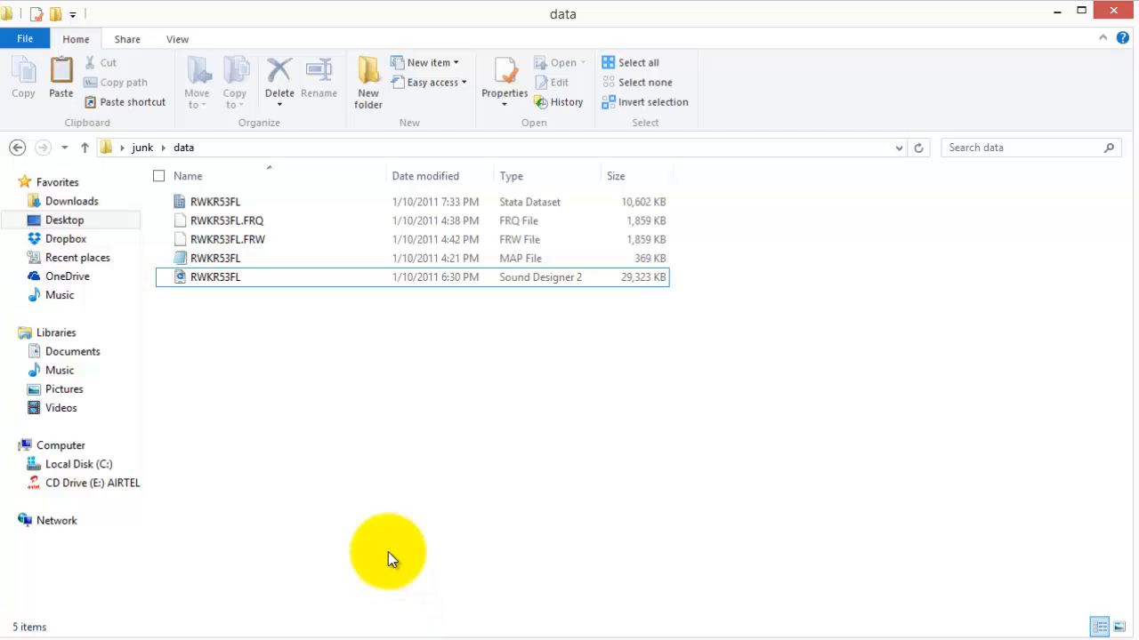
- View the RWKR53FL dictionary file in Notepad full screen and start a Find search
{"action": "right_click", "coordinate": [213, 258]}
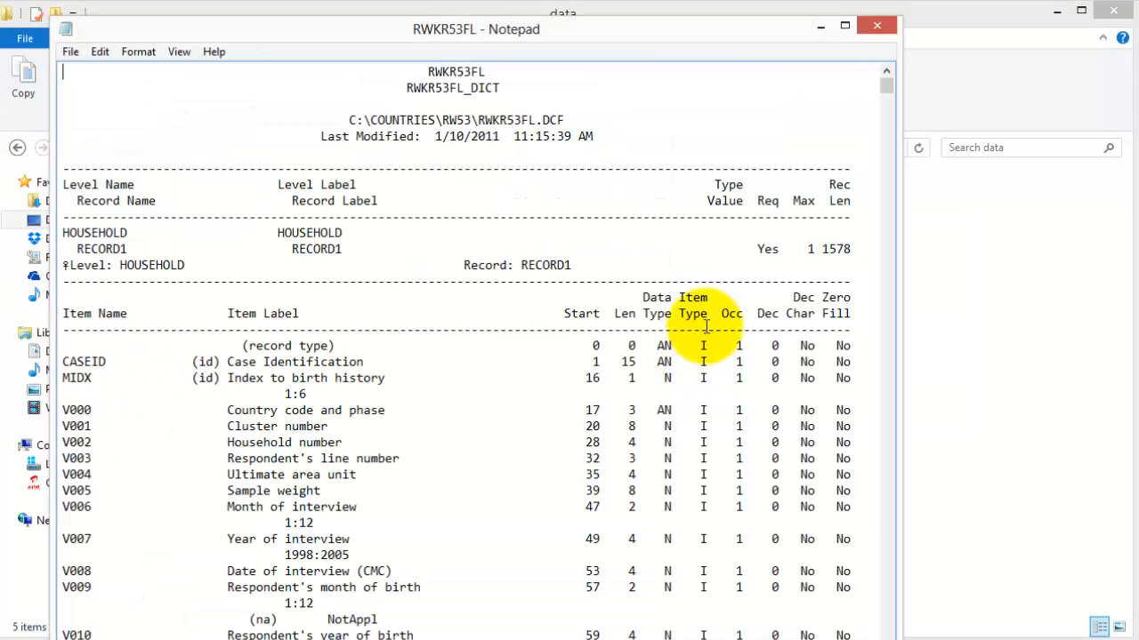
{"action": "left_click", "coordinate": [843, 25]}
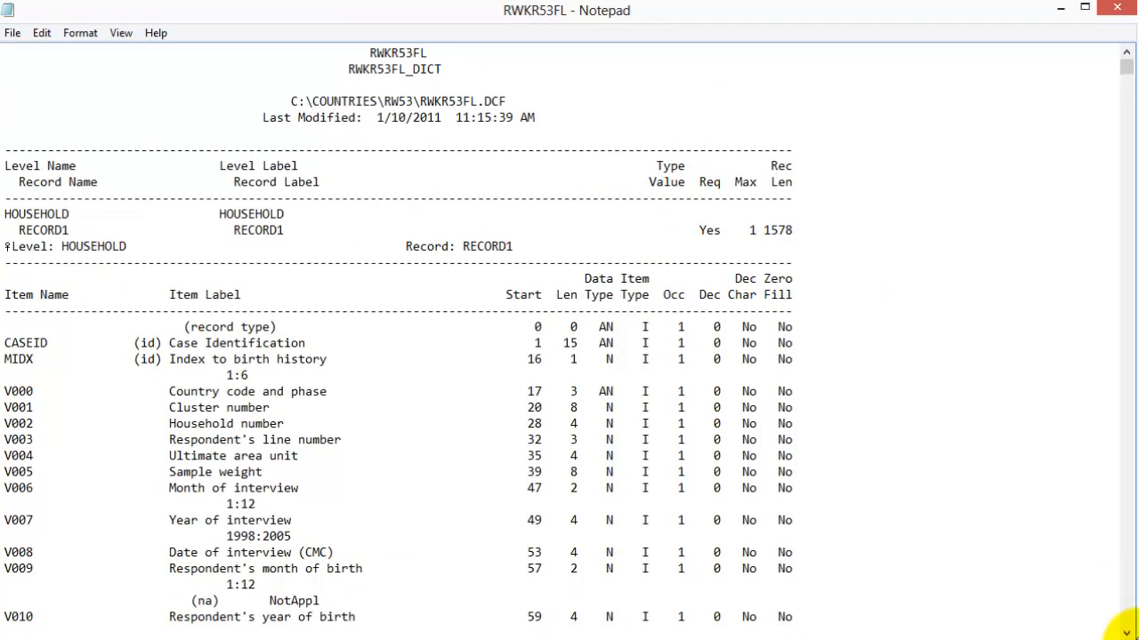
{"action": "key", "text": "ctrl+f"}
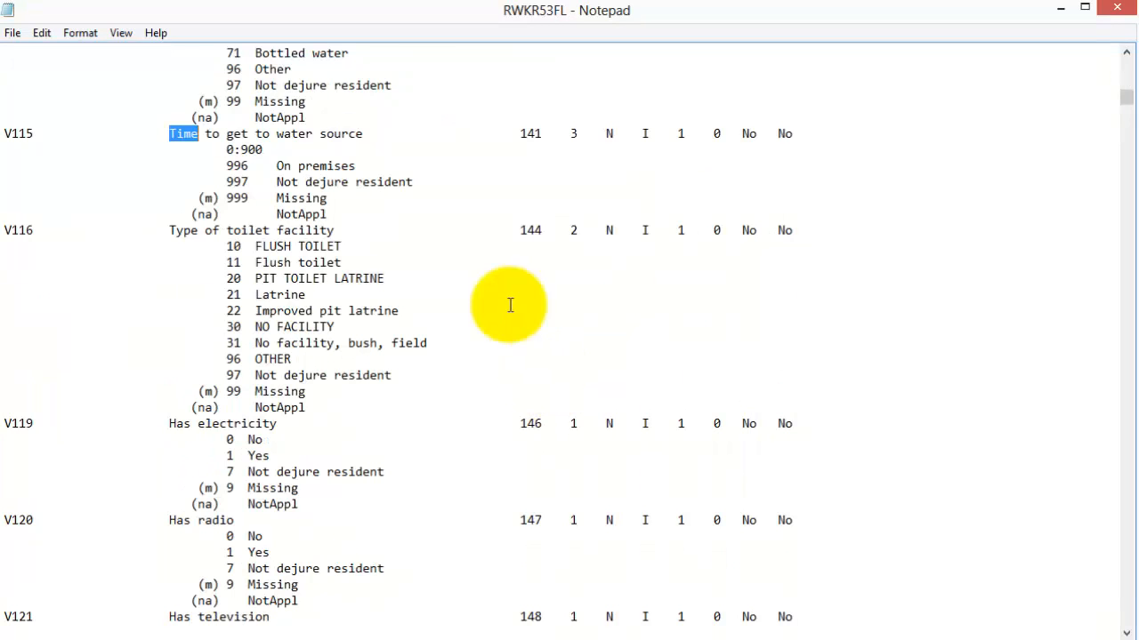
{"action": "mouse_move", "coordinate": [399, 146]}
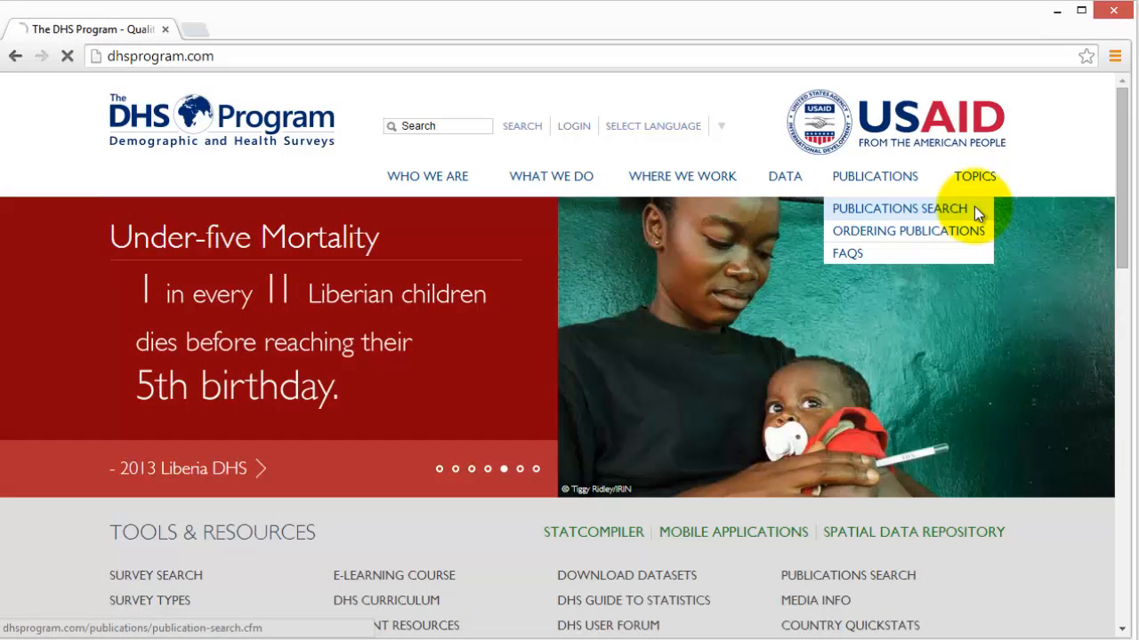
- Search DHS publications for recode and reach the DHS Recode Manual downloads page
{"action": "left_click", "coordinate": [896, 208]}
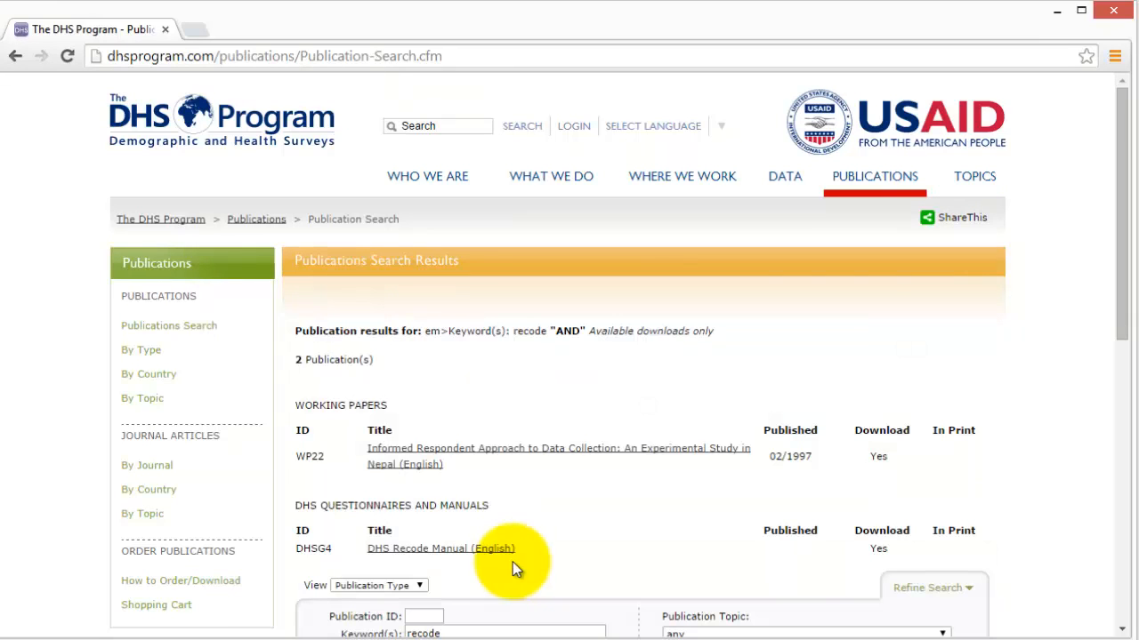
{"action": "left_click", "coordinate": [441, 548]}
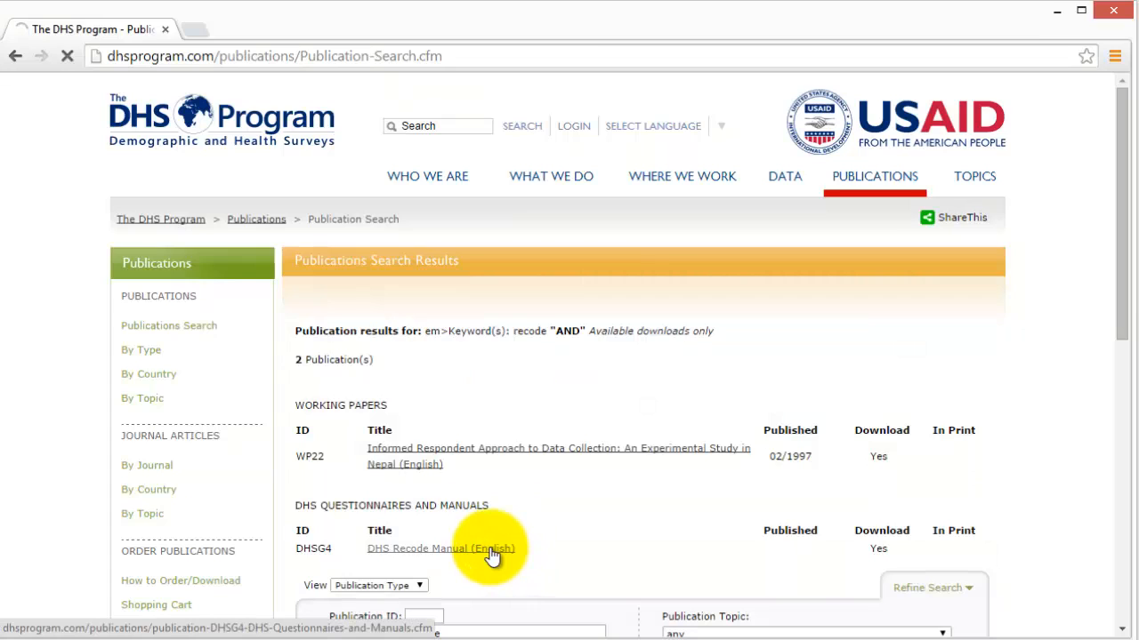
{"action": "left_click", "coordinate": [441, 548]}
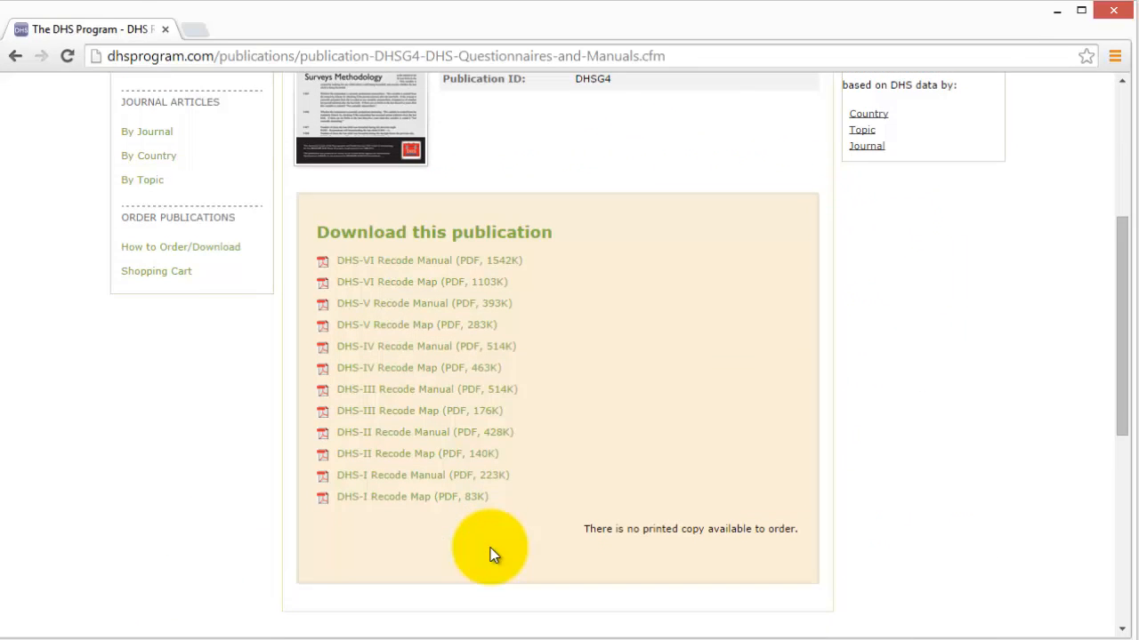
{"action": "mouse_move", "coordinate": [534, 495]}
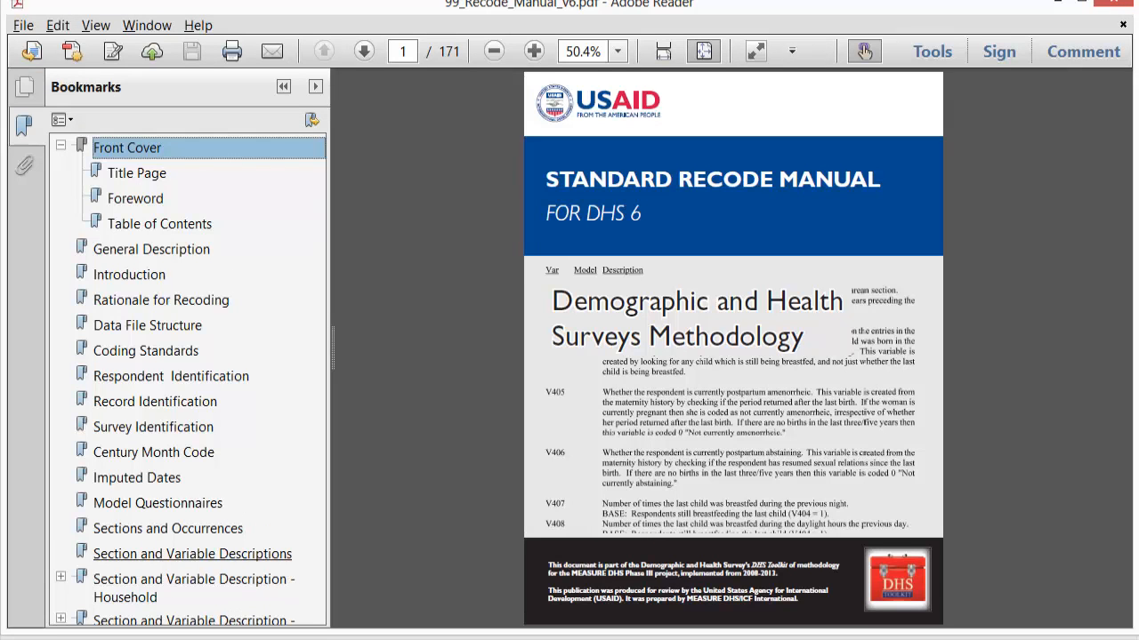
- Go to Section and Variable Description - Individual in the Recode Manual and start a text search
{"action": "scroll", "scroll_direction": "down", "scroll_amount": 3}
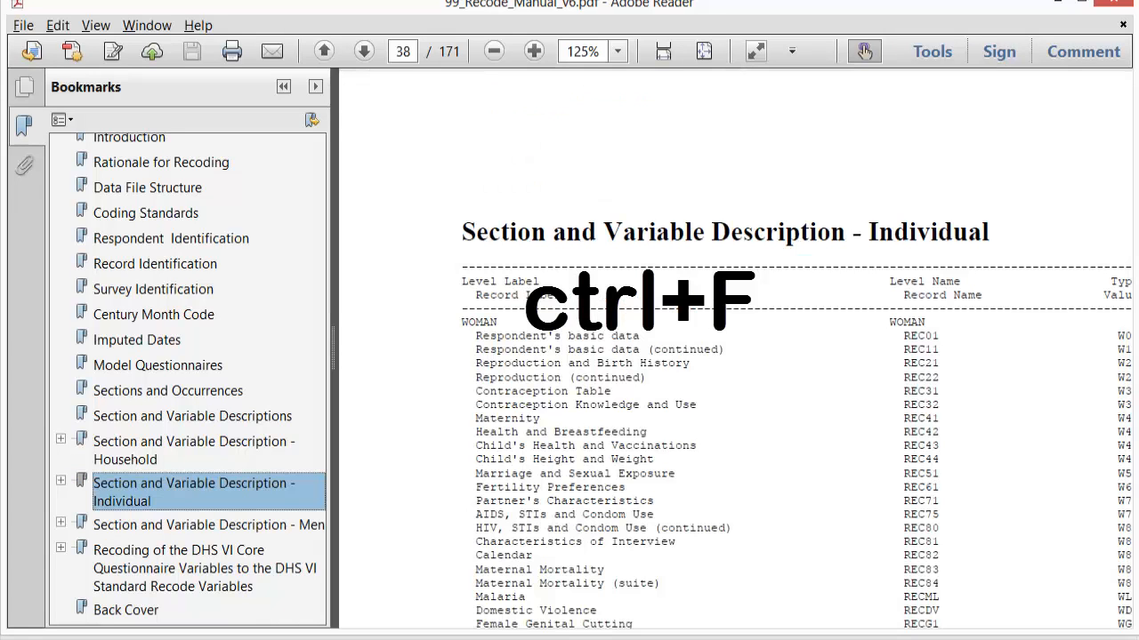
{"action": "key", "text": "ctrl+f"}
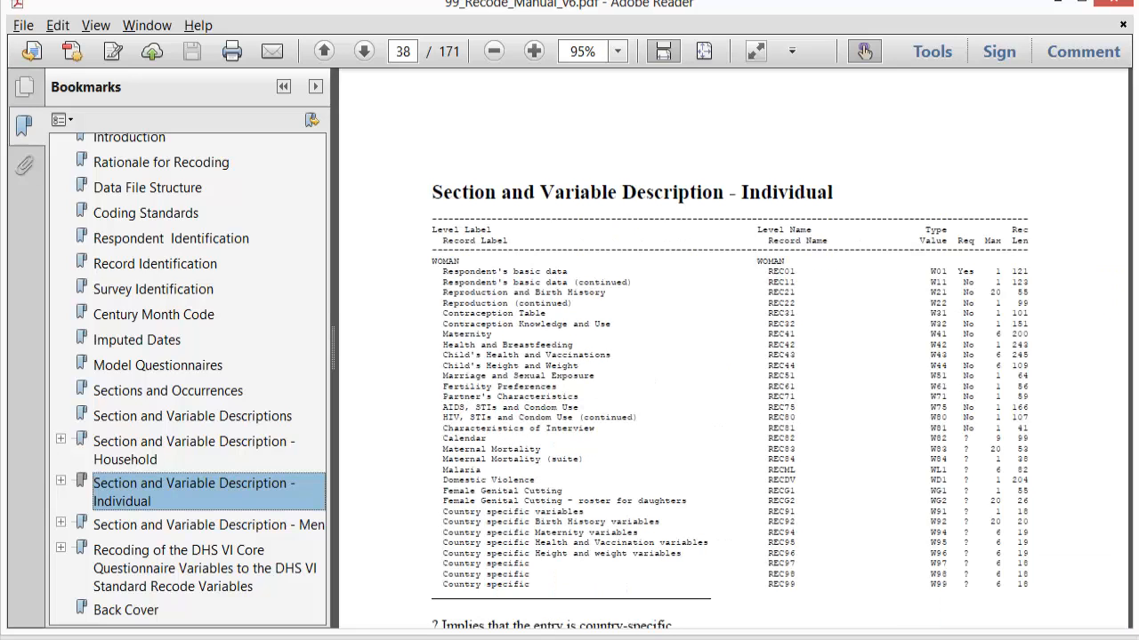
- Search the manual for "weight" to reach V005 Sample weight on page 39, then search for "stunt"
{"action": "left_click", "coordinate": [61, 487]}
{"action": "type", "text": "weight"}
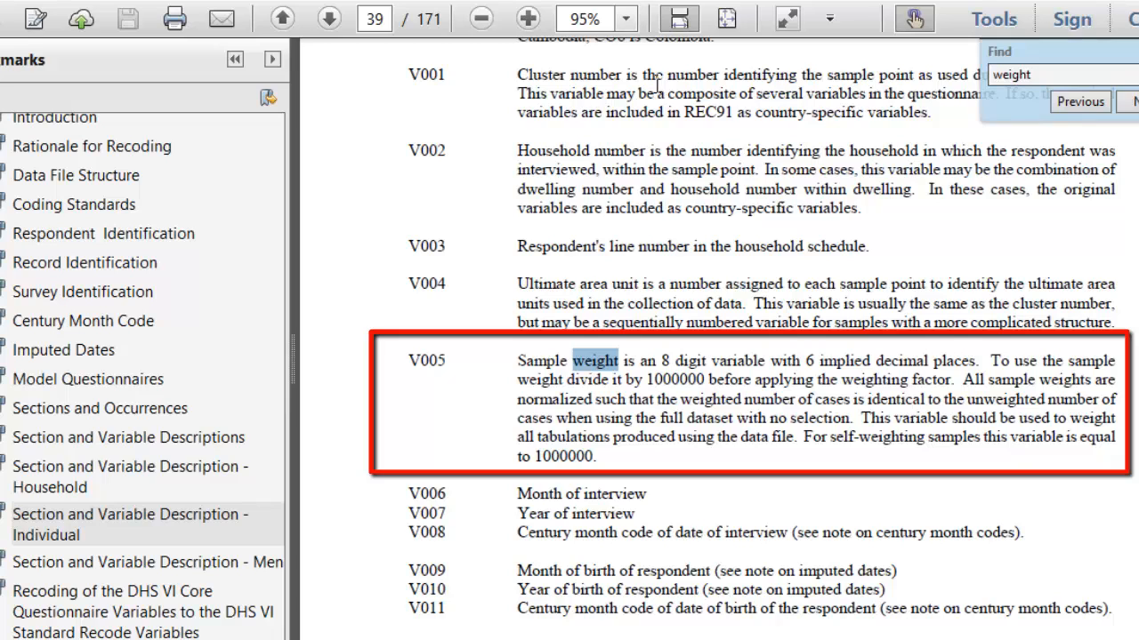
{"action": "type", "text": "stunt"}
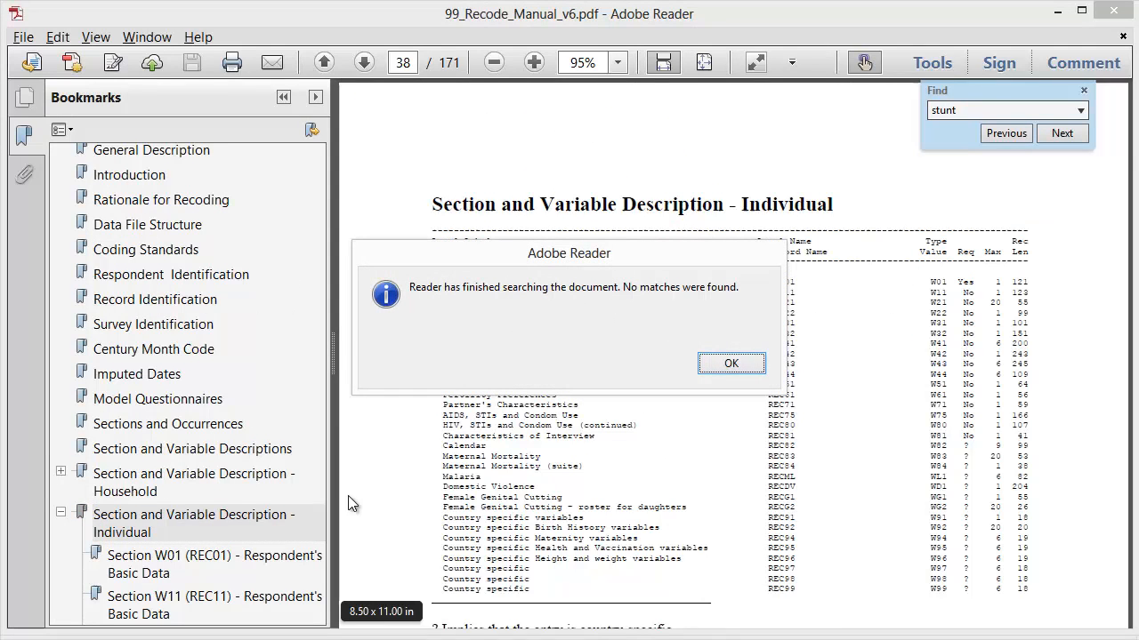
- Dismiss the no-matches notice for "stunt" and return the manual to its cover page
{"action": "left_click", "coordinate": [730, 362]}
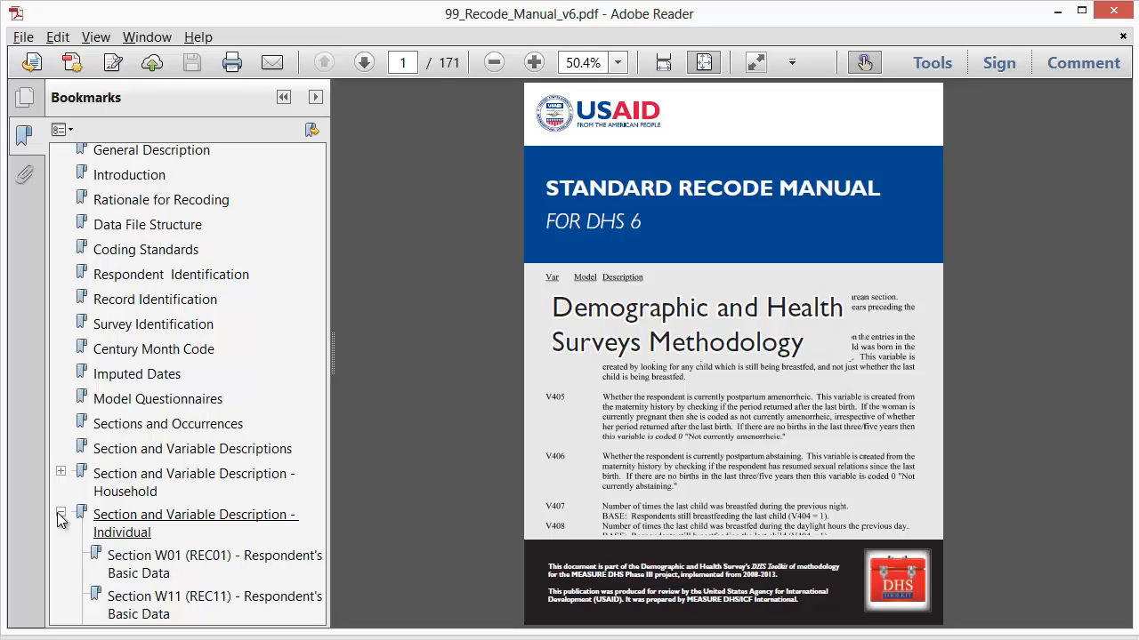
{"action": "mouse_move", "coordinate": [62, 519]}
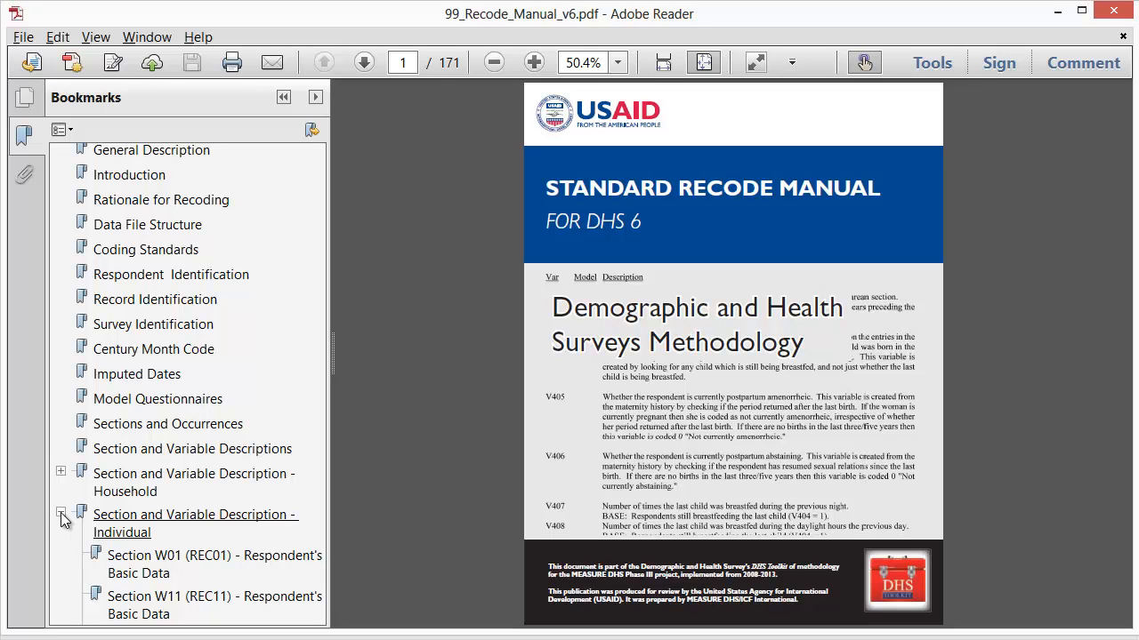
- Search the manual for "height", stepping through the V439 and child HW4 height matches
{"action": "key", "text": "ctrl+f"}
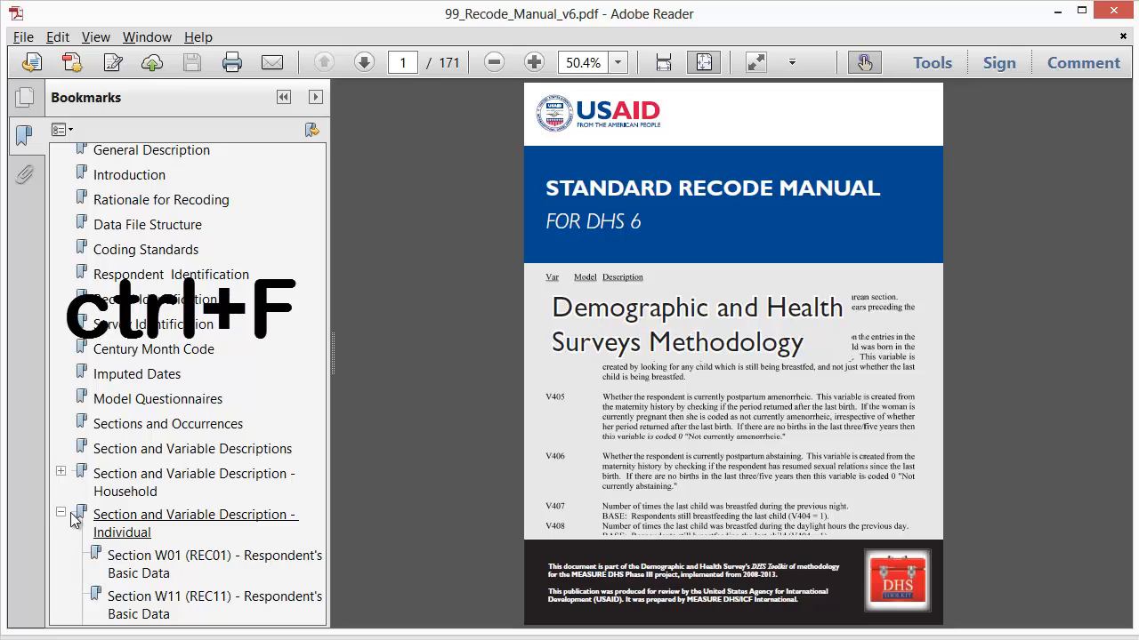
{"action": "type", "text": "height"}
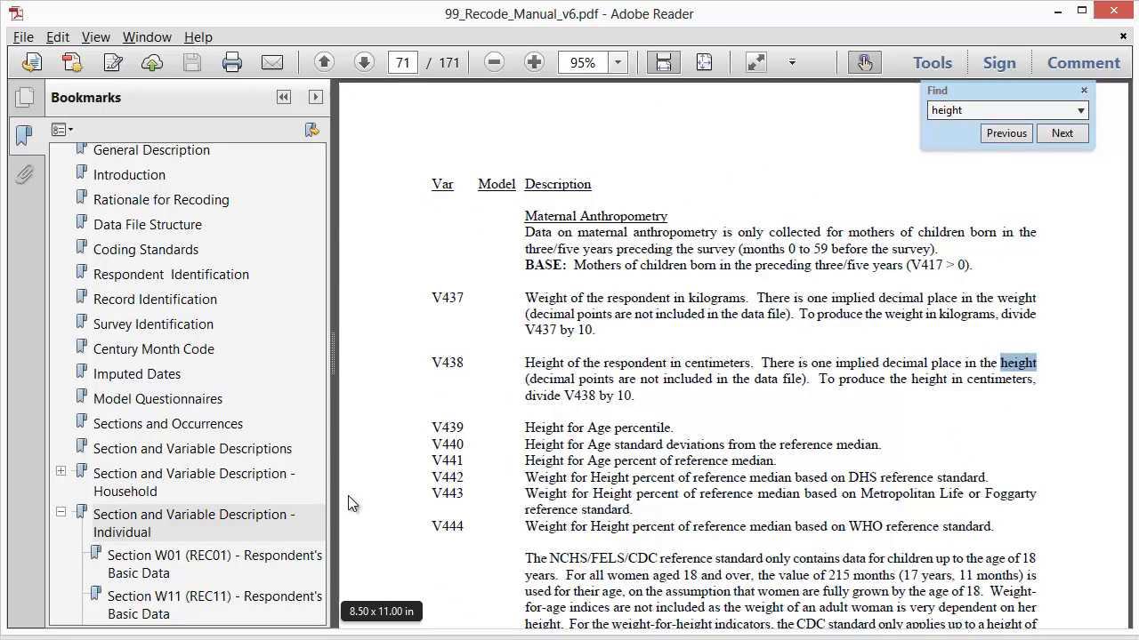
{"action": "left_click", "coordinate": [1060, 132]}
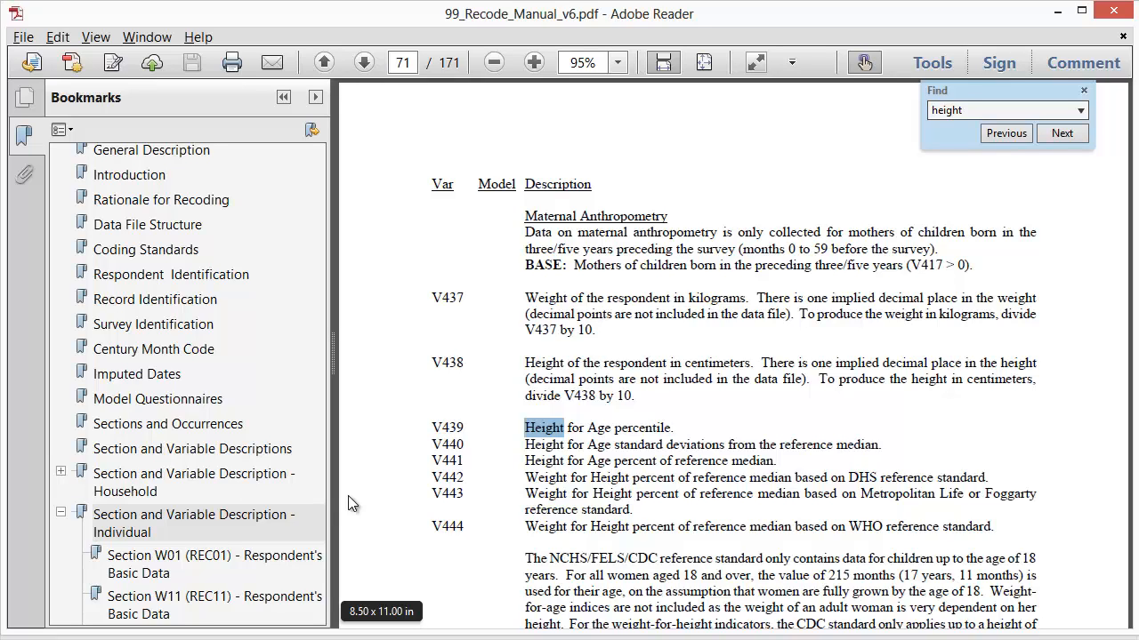
{"action": "left_click", "coordinate": [1062, 131]}
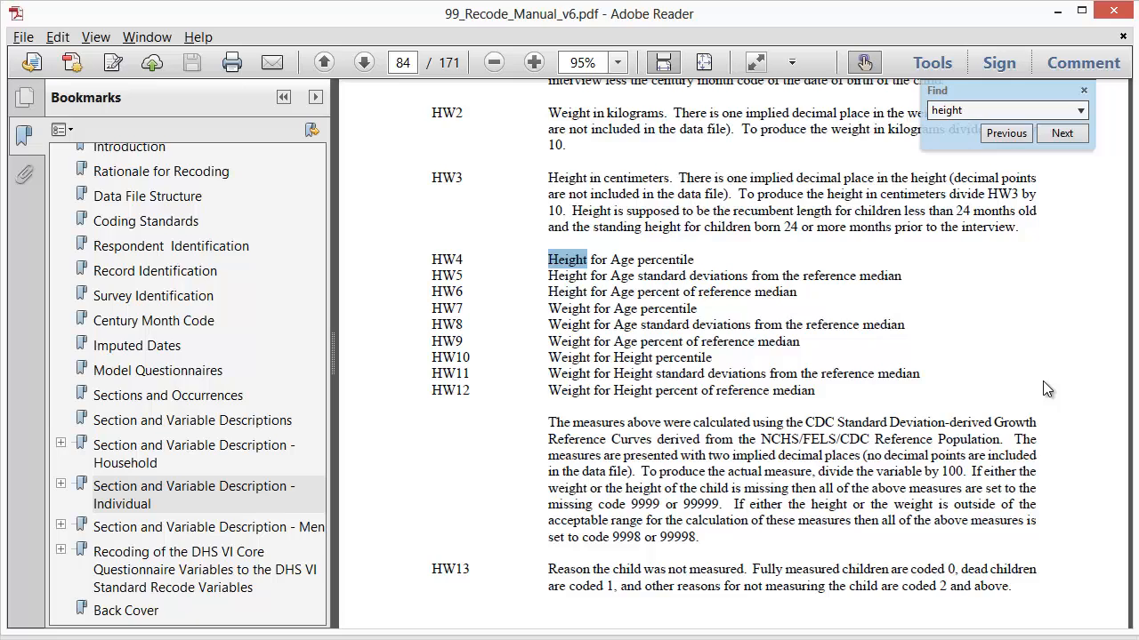
- Continue past the HW5, HW6, HW11 and HW12 matches to the WHO measures on page 85
{"action": "left_click", "coordinate": [1062, 132]}
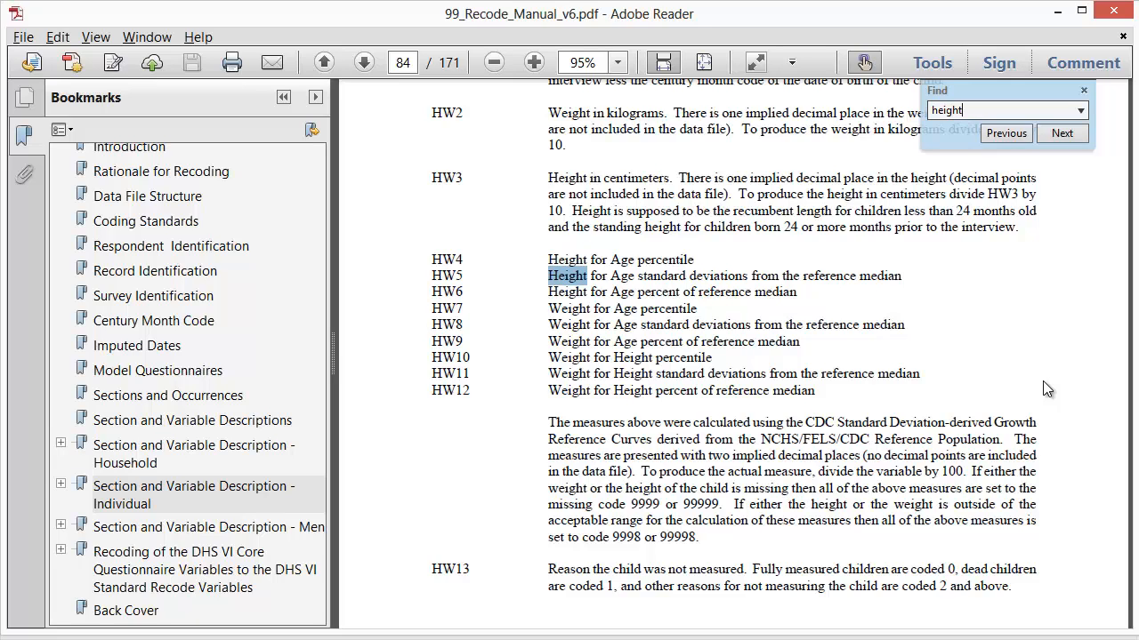
{"action": "left_click", "coordinate": [1062, 132]}
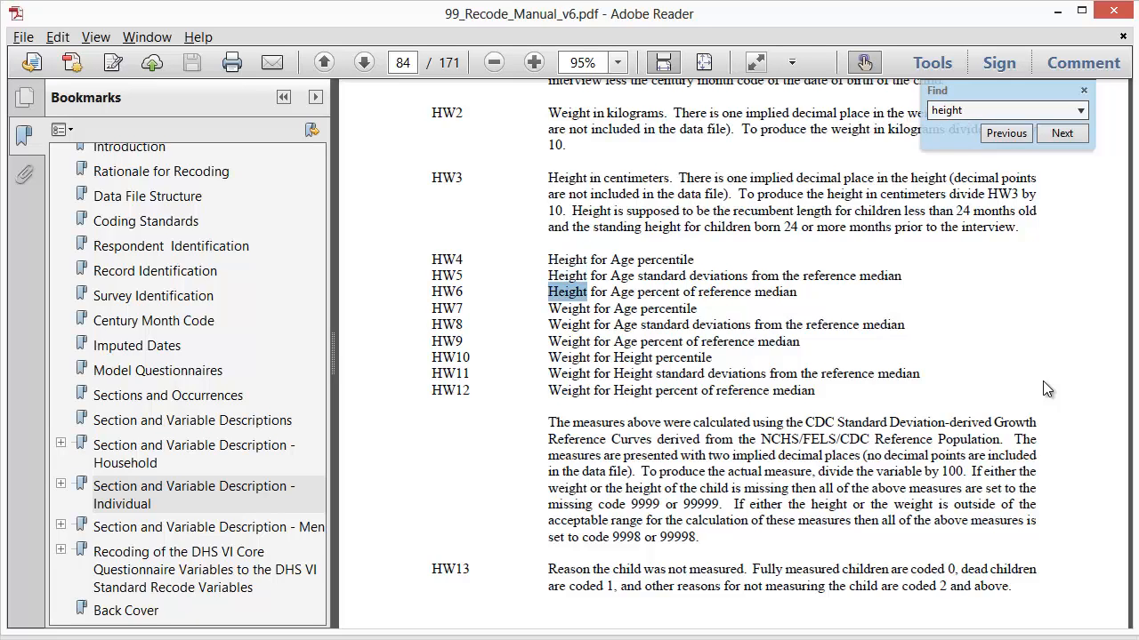
{"action": "left_click", "coordinate": [1062, 134]}
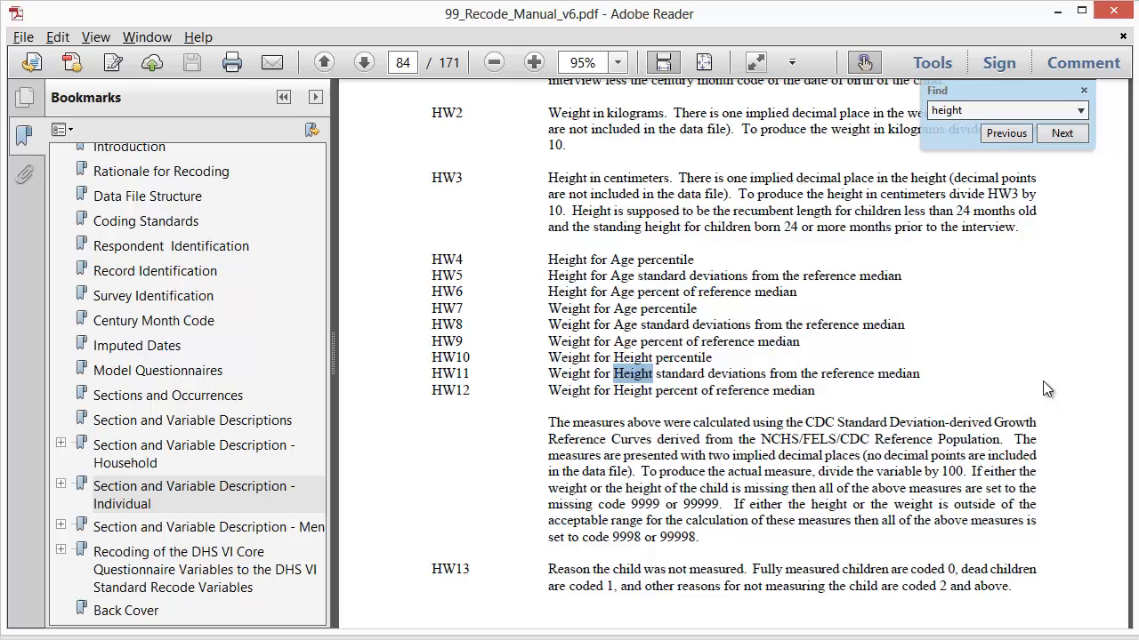
{"action": "left_click", "coordinate": [1062, 132]}
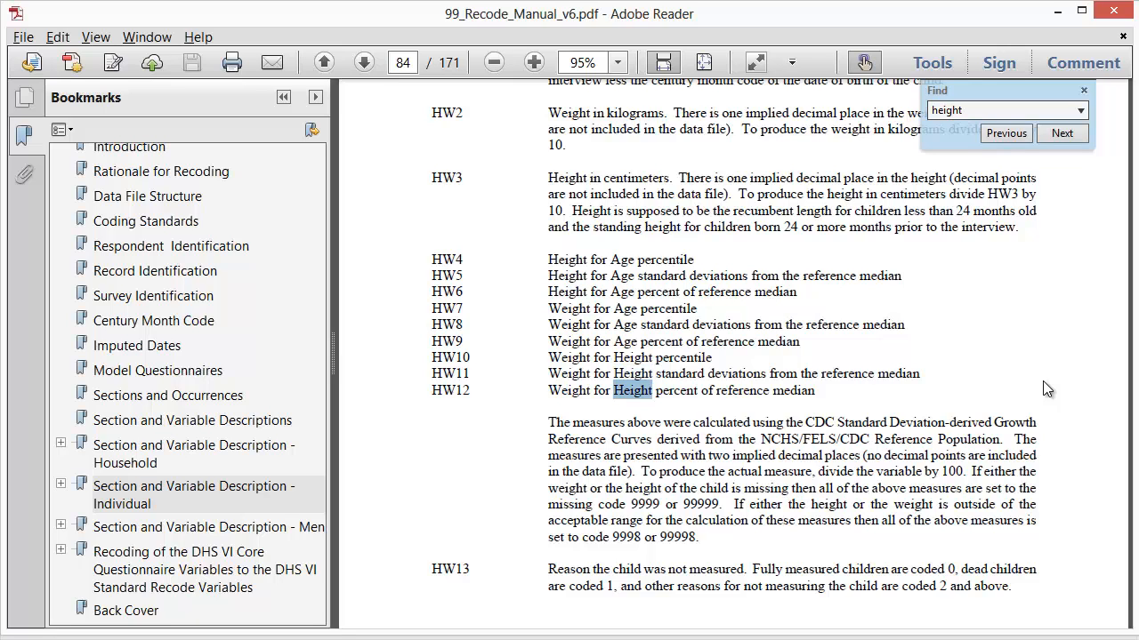
{"action": "left_click", "coordinate": [1060, 131]}
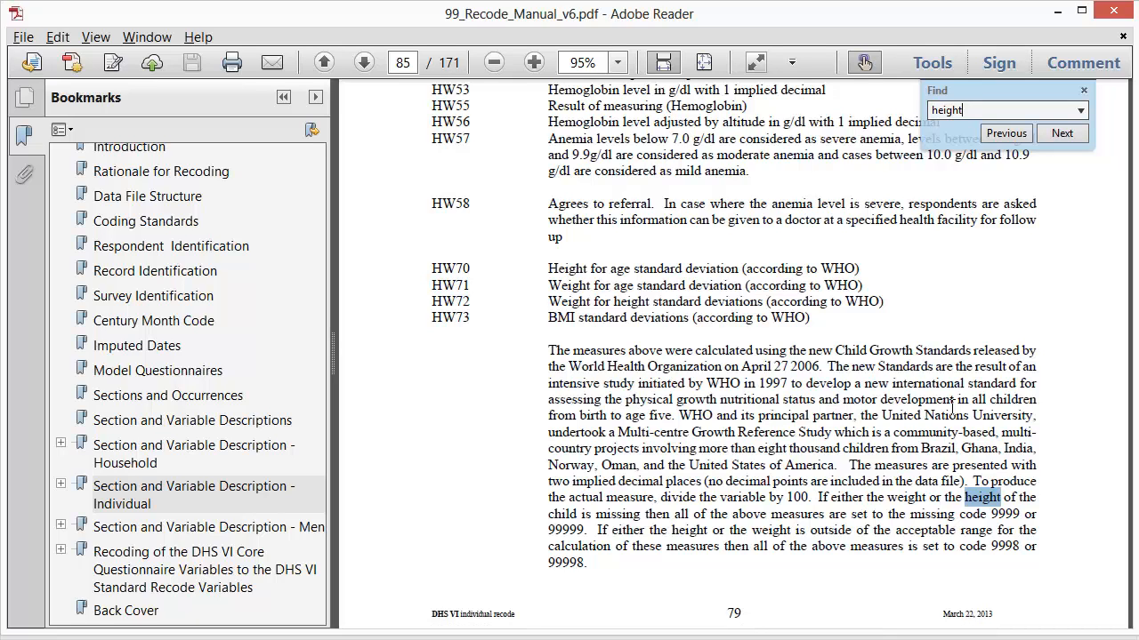
{"action": "scroll", "scroll_direction": "down", "scroll_amount": 3}
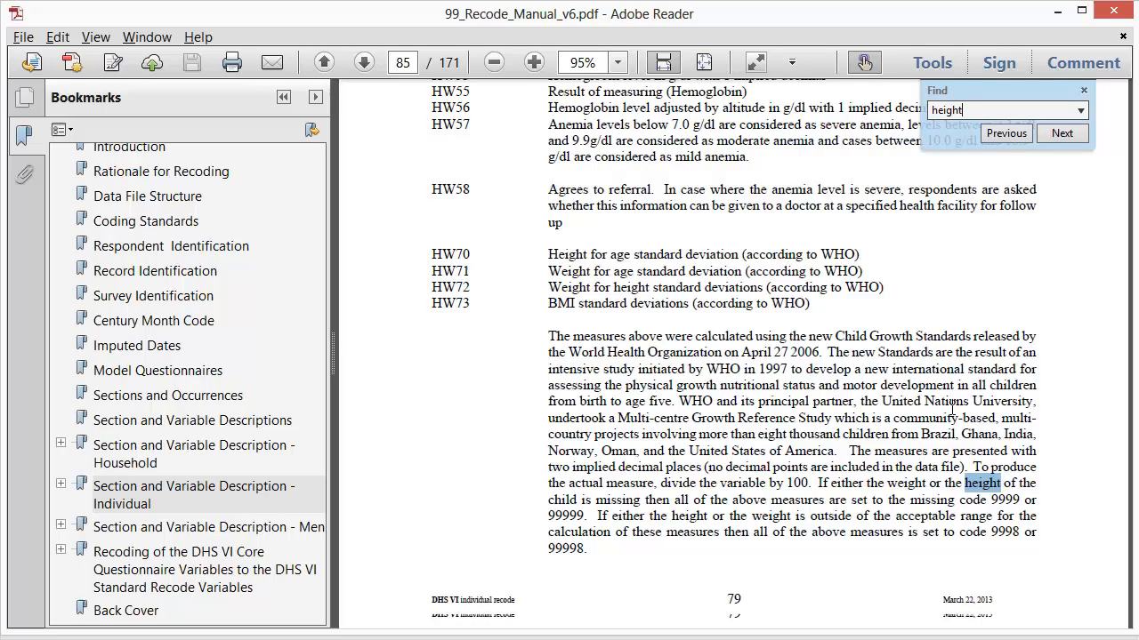
{"action": "scroll", "scroll_direction": "down", "scroll_amount": 3}
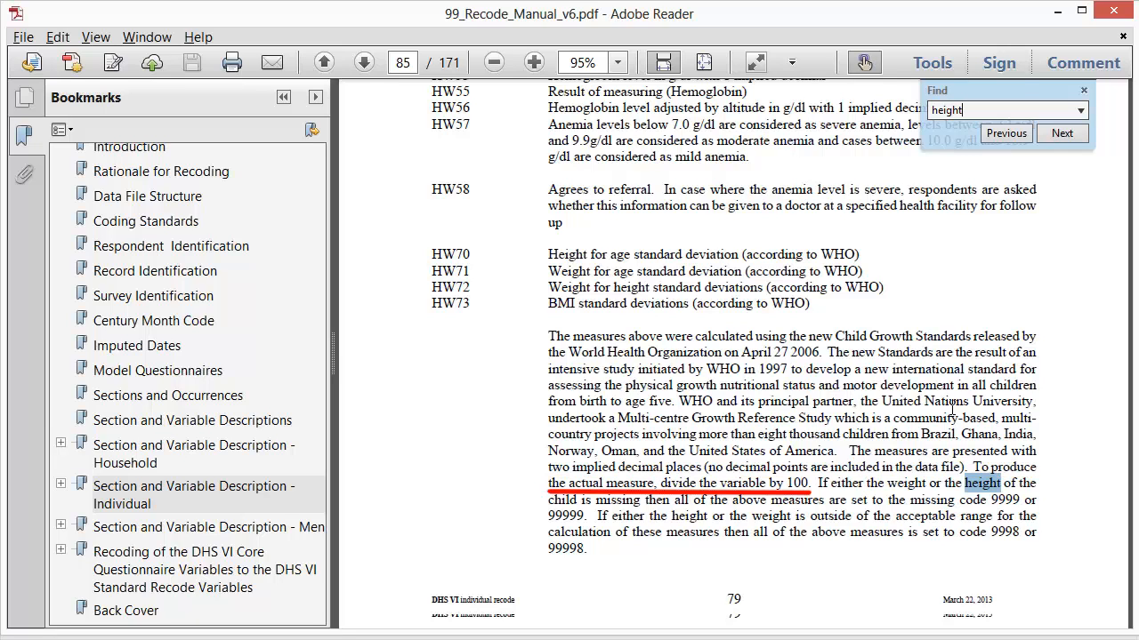
{"action": "scroll", "scroll_direction": "down", "scroll_amount": 3}
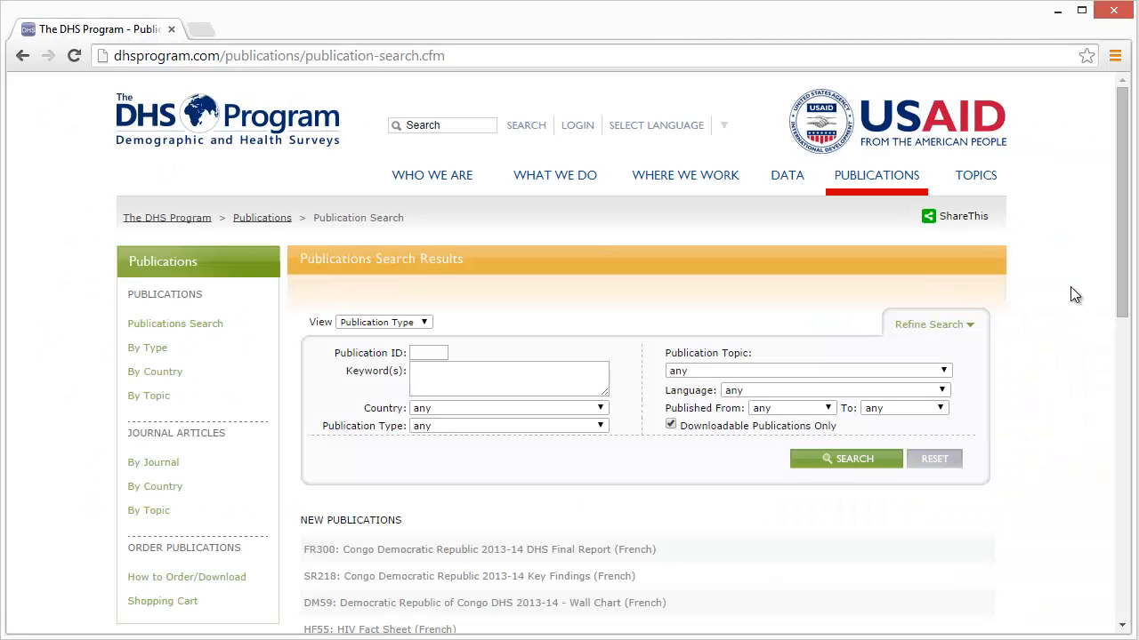
- Find the Guide to DHS Statistics via a "DHS Statistics" keyword search and open its PDF
{"action": "left_click", "coordinate": [847, 459]}
{"action": "type", "text": "DHS Statistics"}
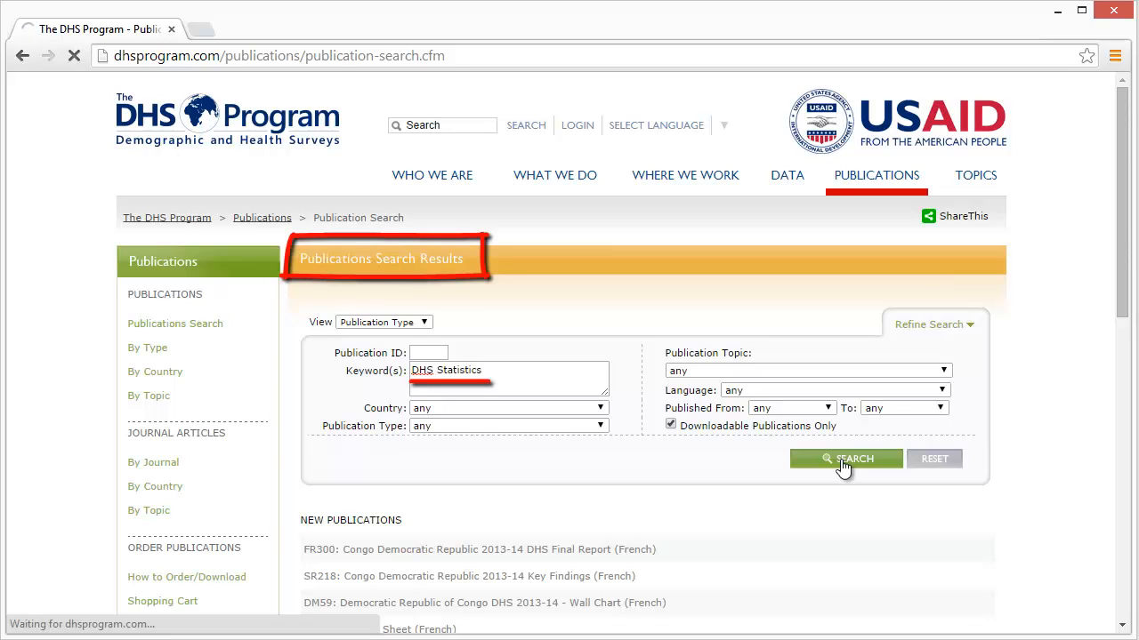
{"action": "left_click", "coordinate": [847, 459]}
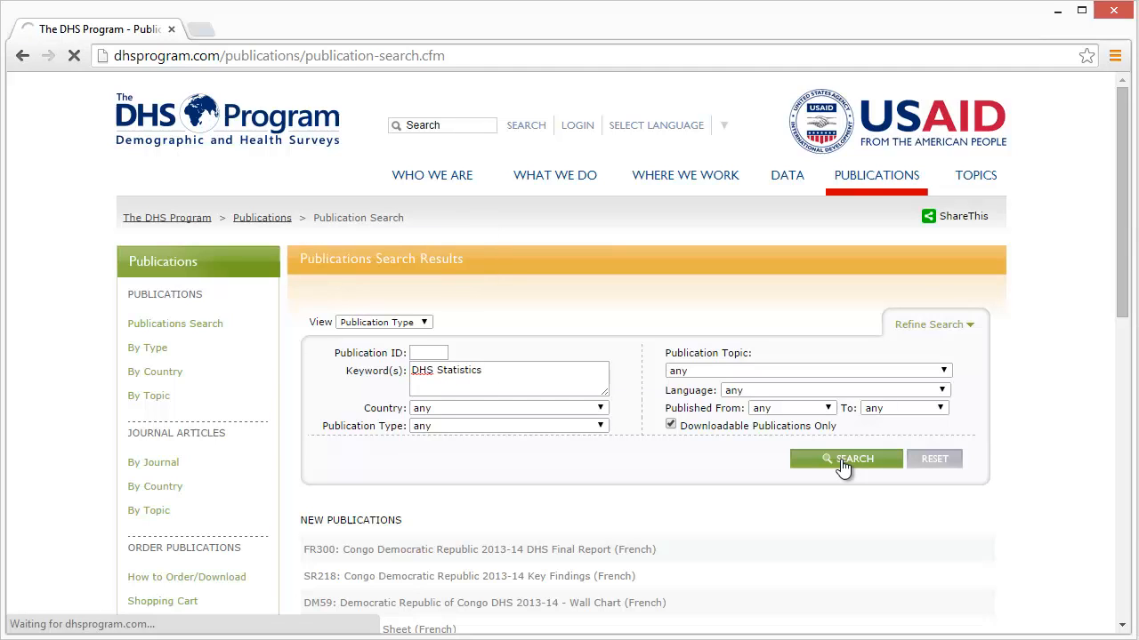
{"action": "left_click", "coordinate": [846, 459]}
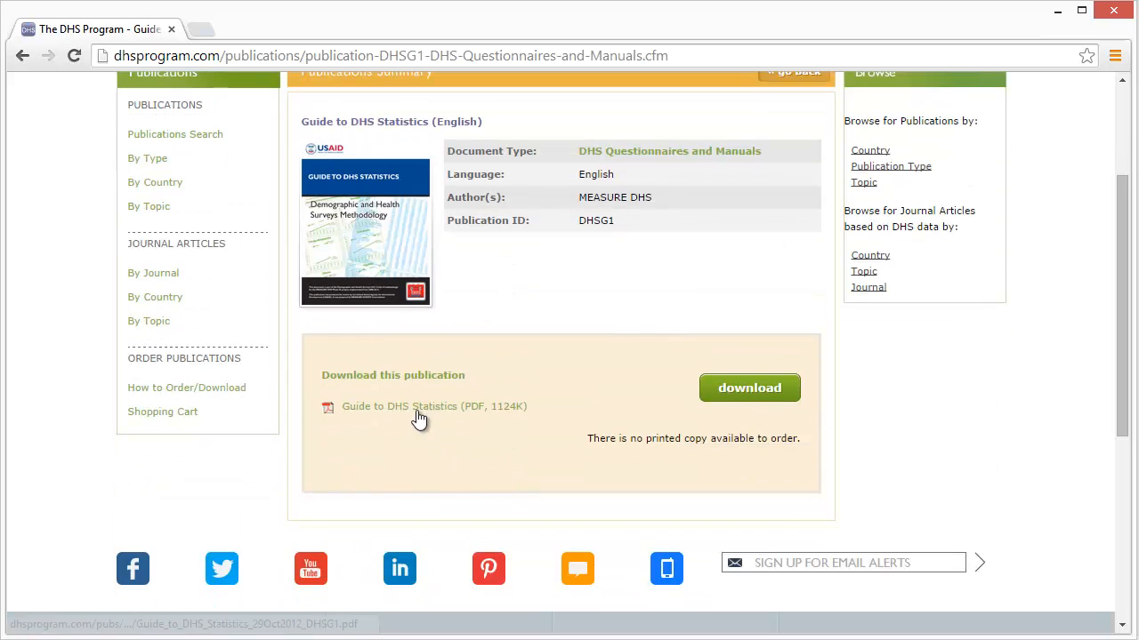
{"action": "left_click", "coordinate": [434, 405]}
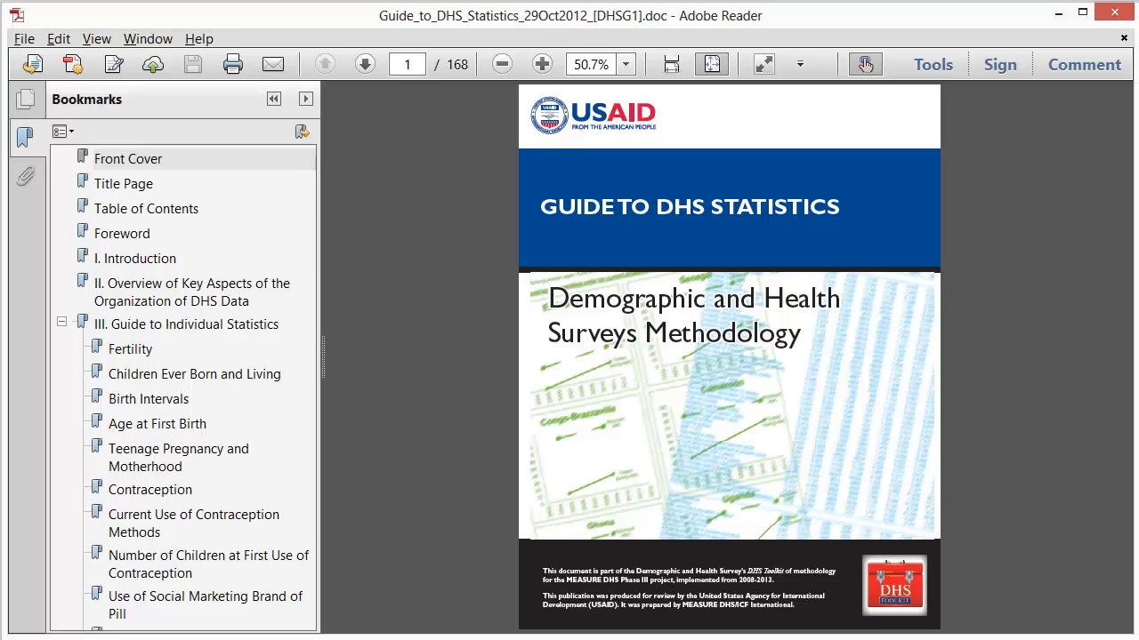
- Search the guide for "stunt" and read the stunting numerators, calculation and notes on pages 150–151
{"action": "type", "text": "stunt"}
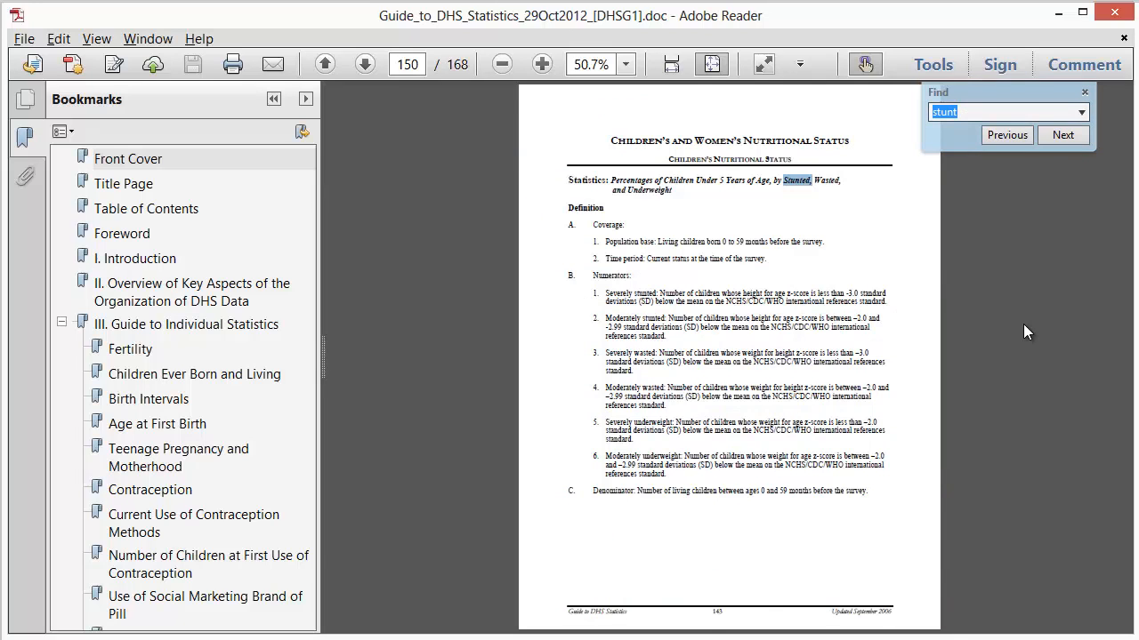
{"action": "mouse_move", "coordinate": [1003, 317]}
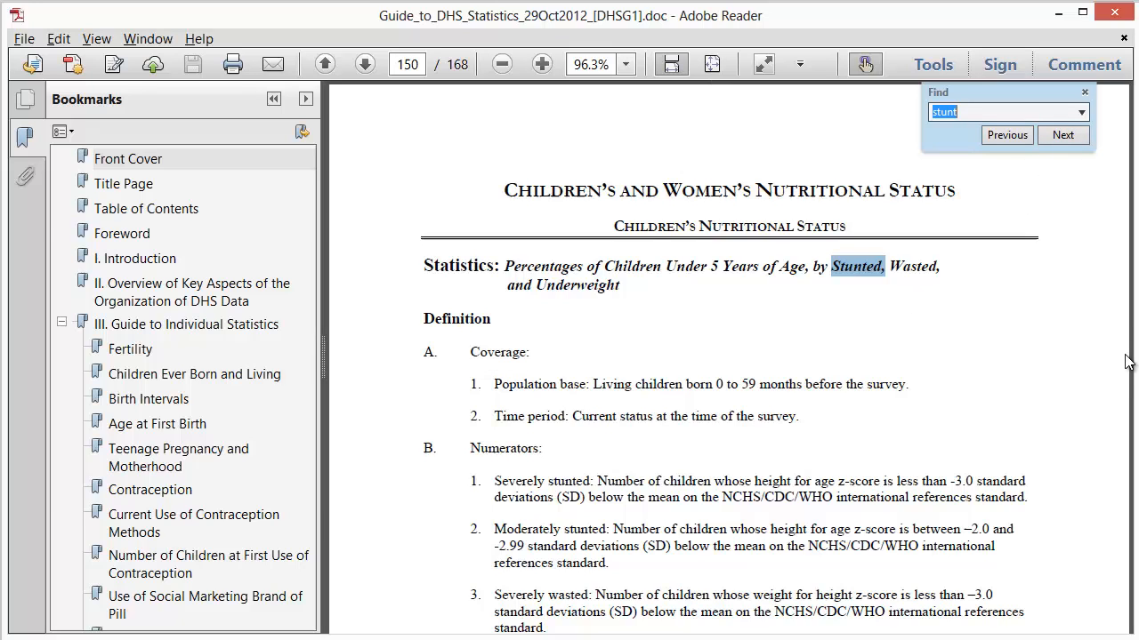
{"action": "scroll", "scroll_direction": "down", "scroll_amount": 3}
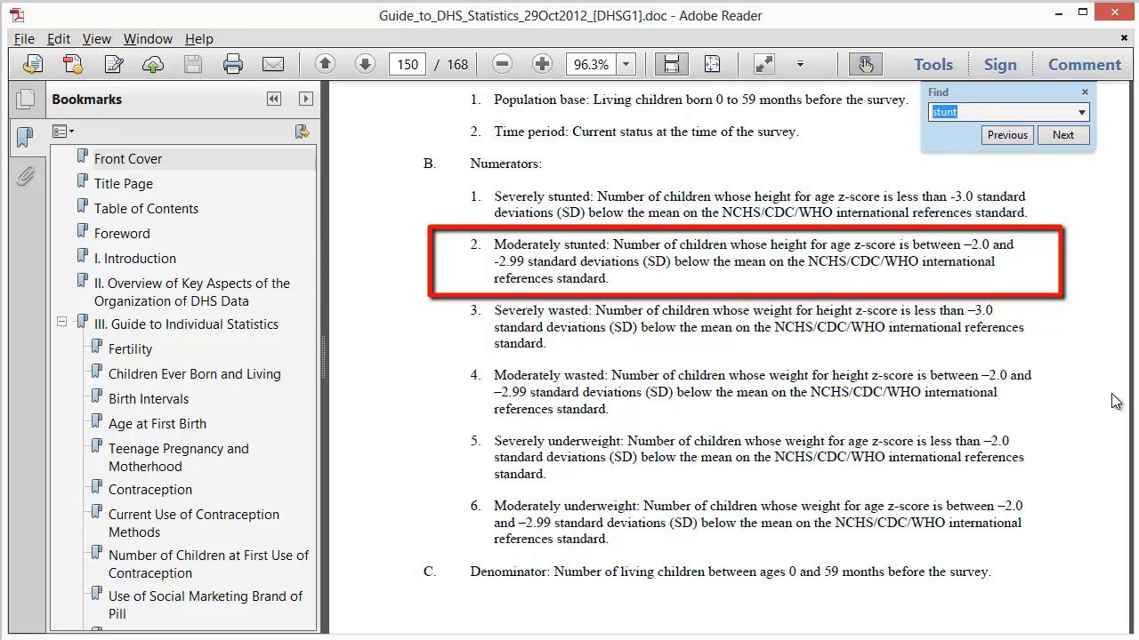
{"action": "left_click", "coordinate": [1005, 135]}
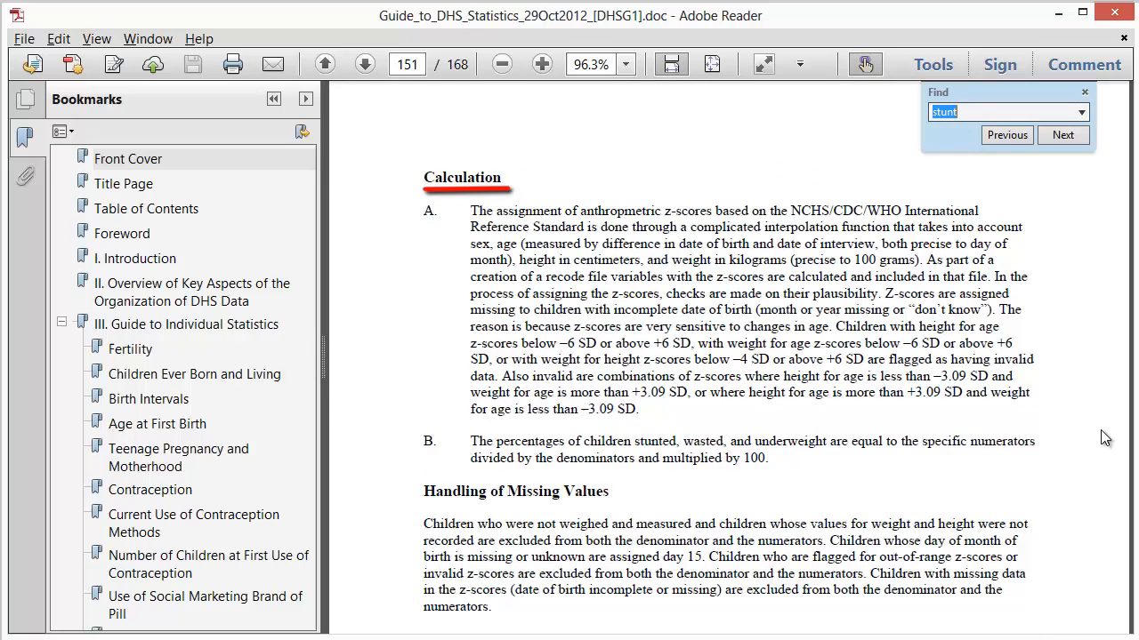
{"action": "scroll", "scroll_direction": "down", "scroll_amount": 3}
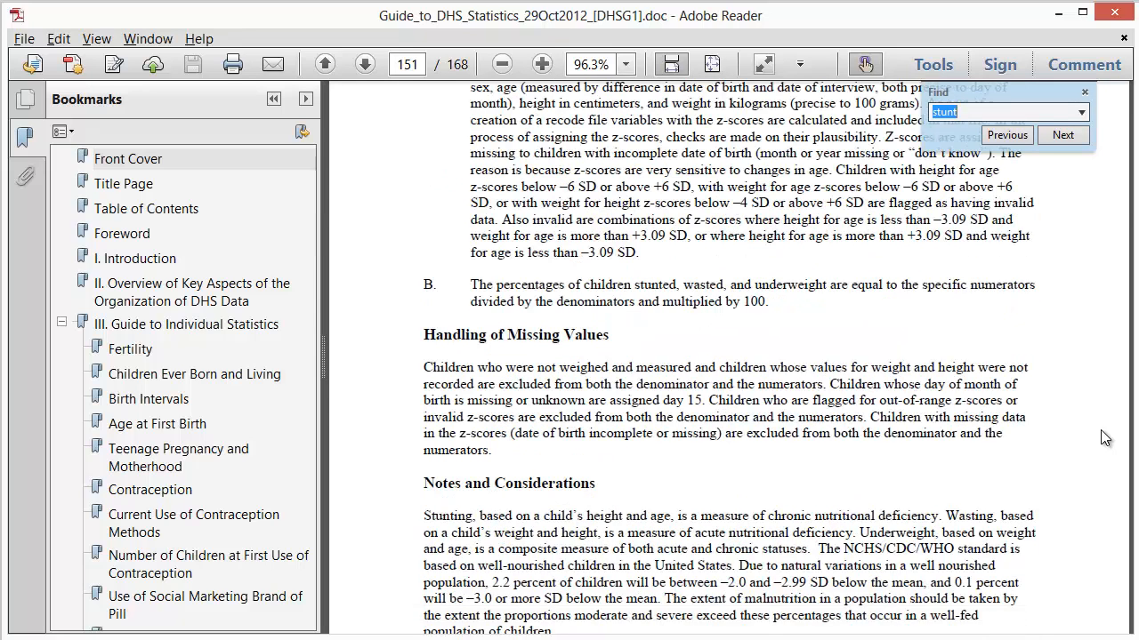
{"action": "scroll", "scroll_direction": "down", "scroll_amount": 3}
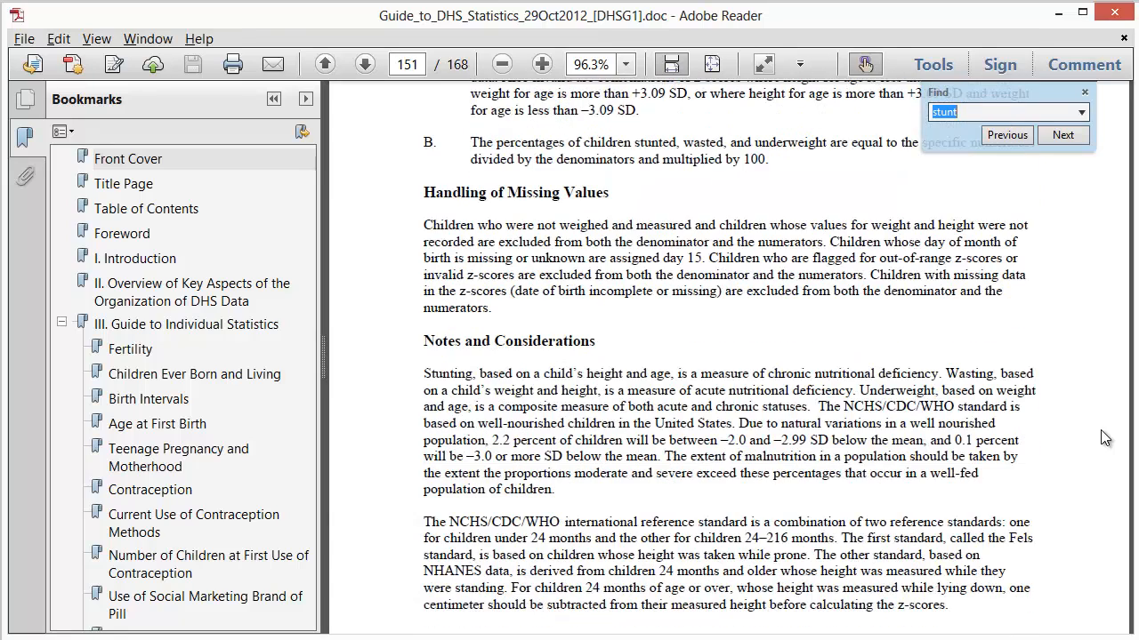